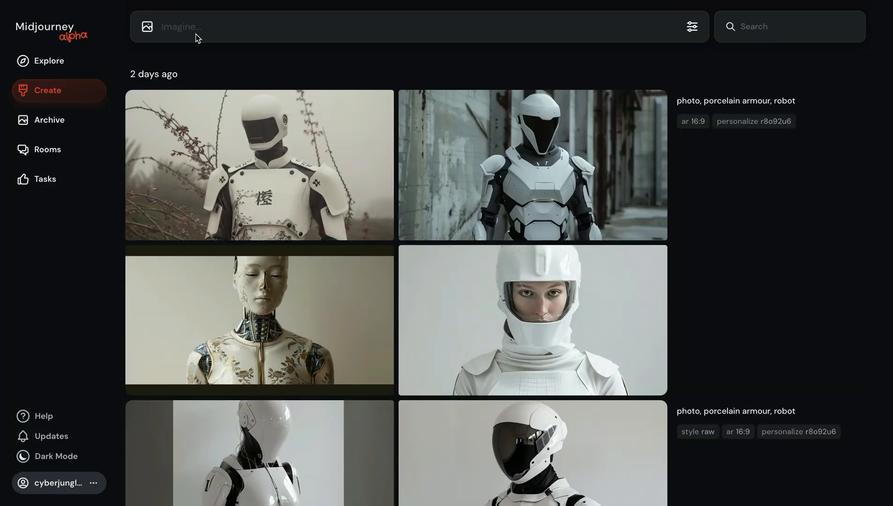
Submit 'photo of a fat cat sumo fighter --p --ar 16:9' to generate a personalized grid.
type("photo of a fat cat sumo fighter")
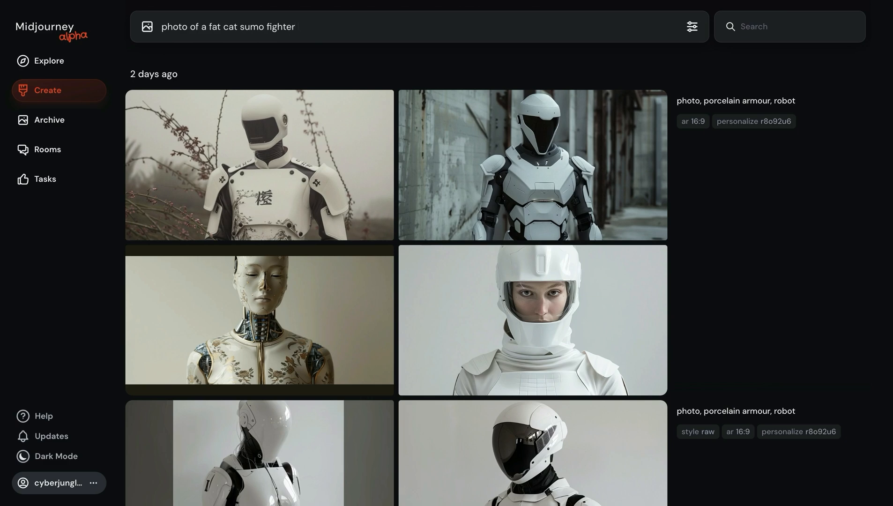
left_click(296, 27)
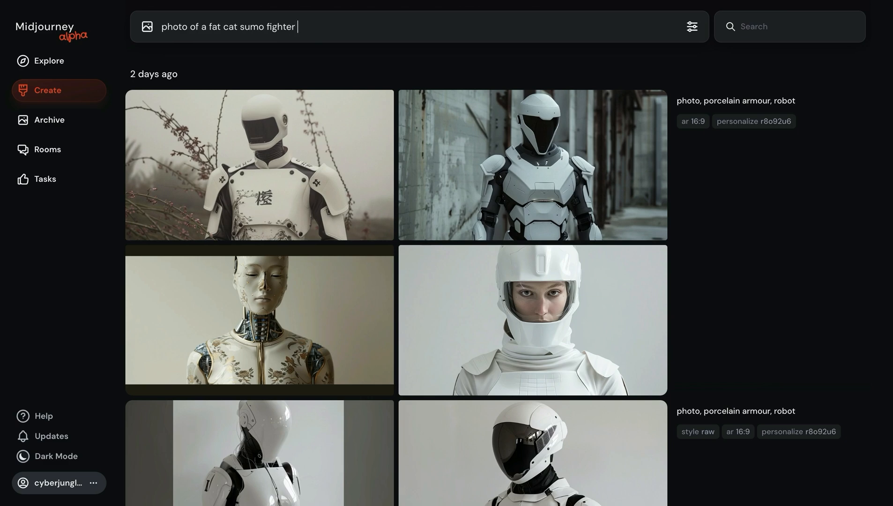
type("--")
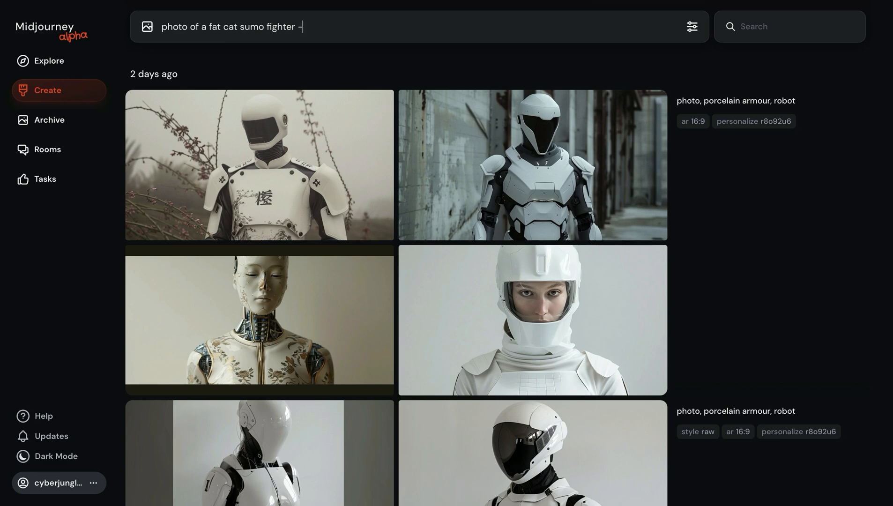
type("-p --ar 16:9")
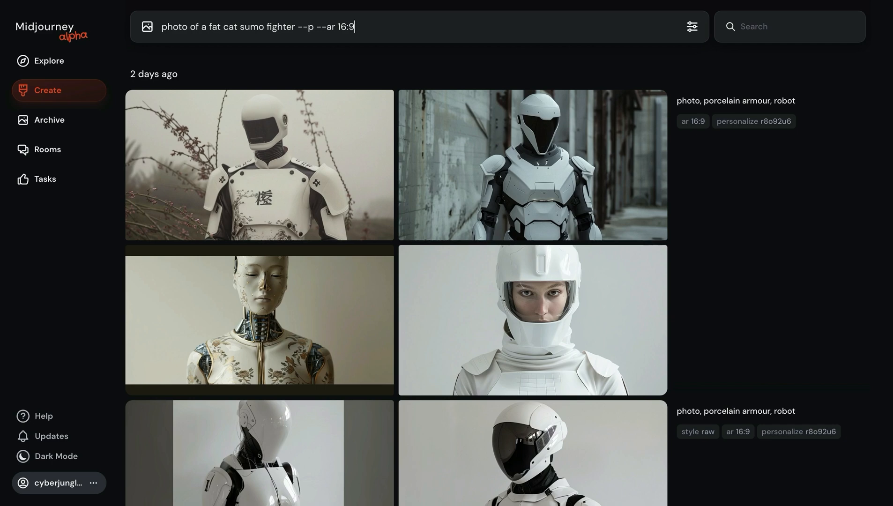
key("Enter")
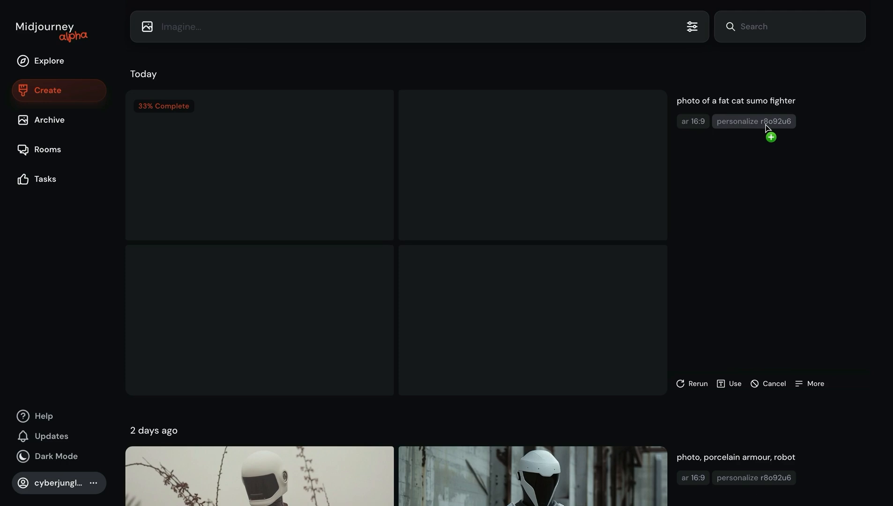
mouse_move(781, 141)
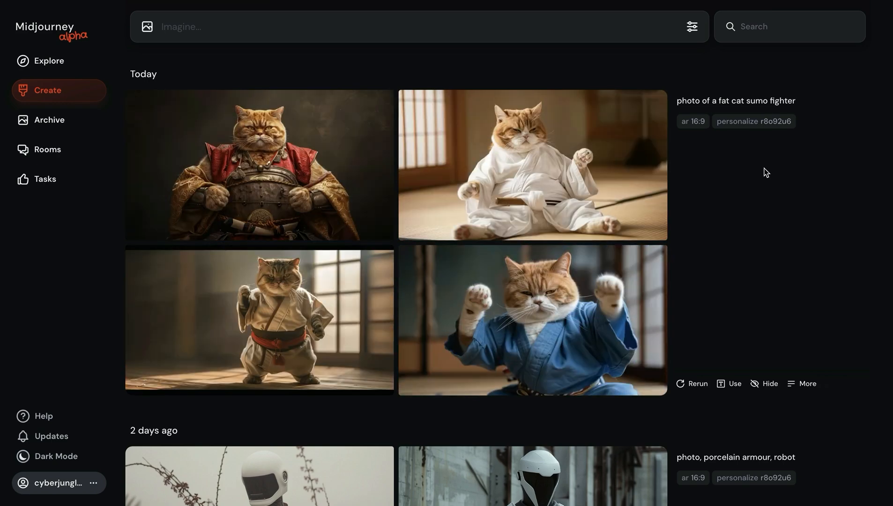
left_click(259, 165)
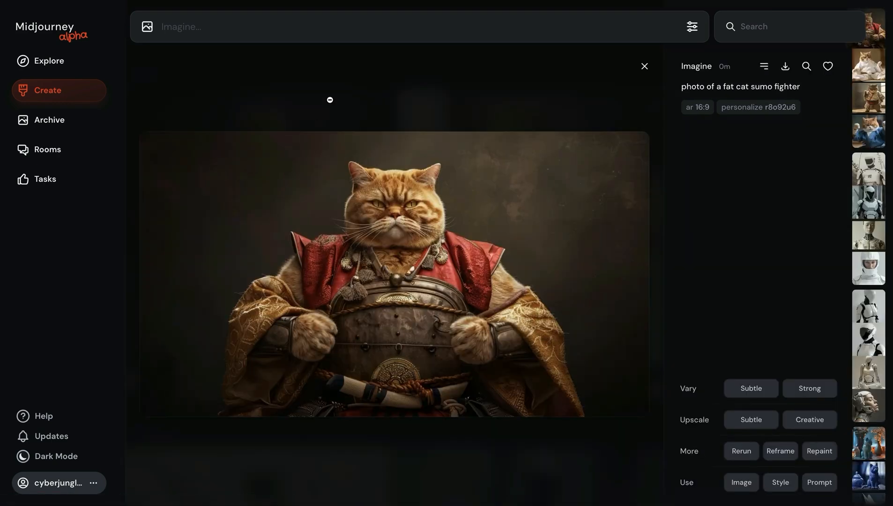
left_click(643, 66)
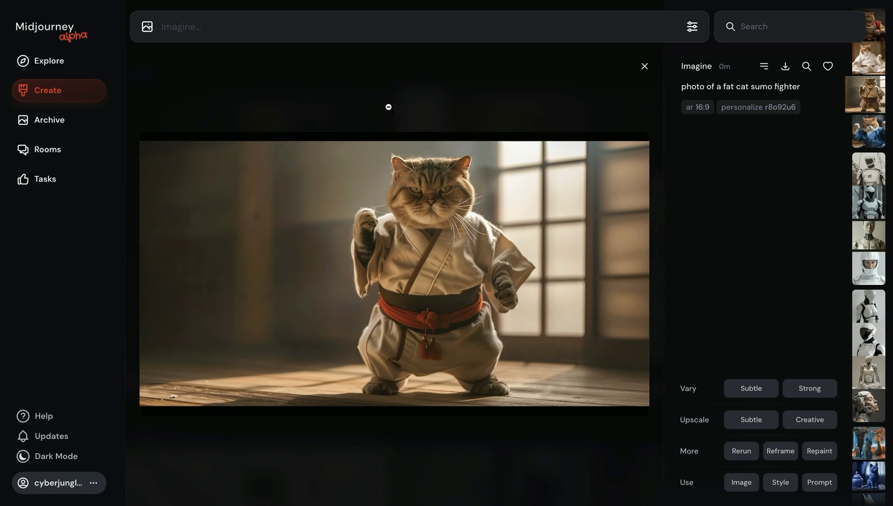
left_click(643, 66)
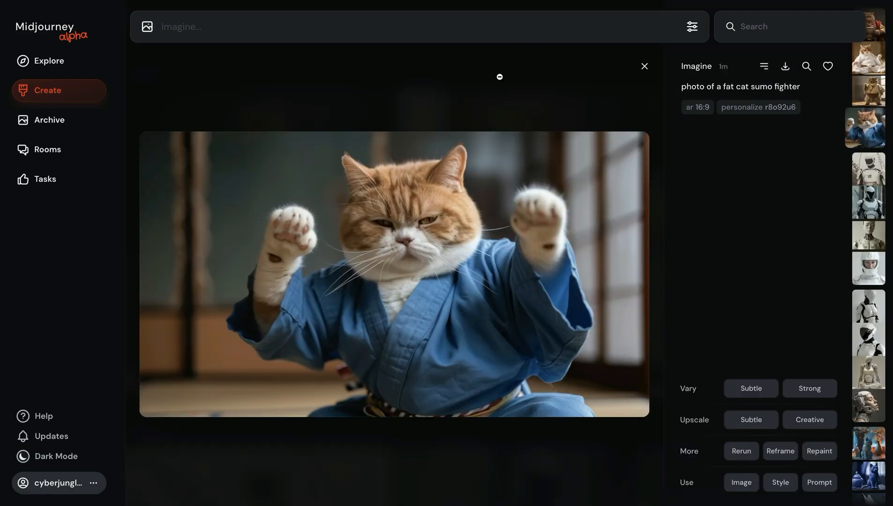
left_click(643, 67)
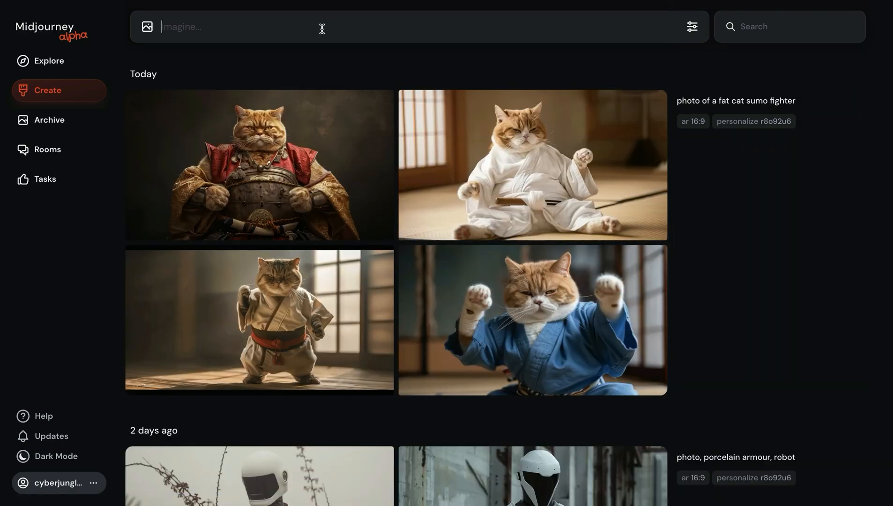
Set Personalize to On in the generation settings panel.
left_click(692, 27)
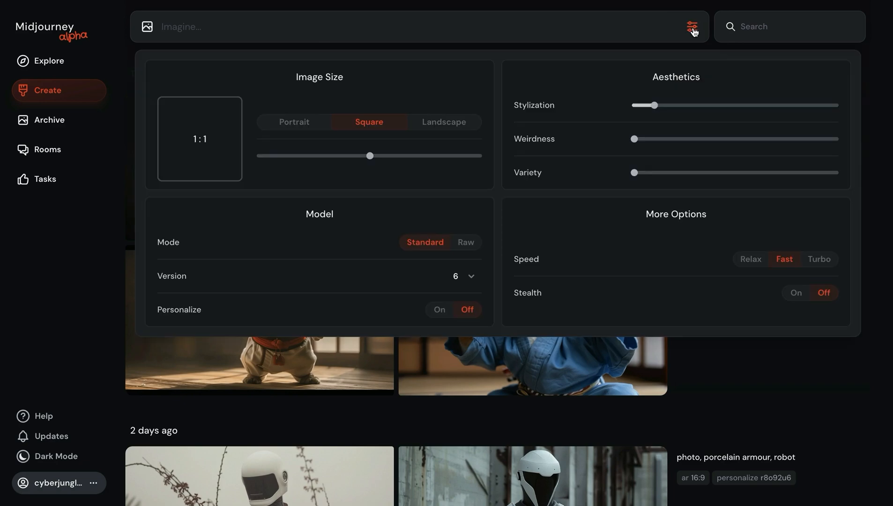
mouse_move(178, 309)
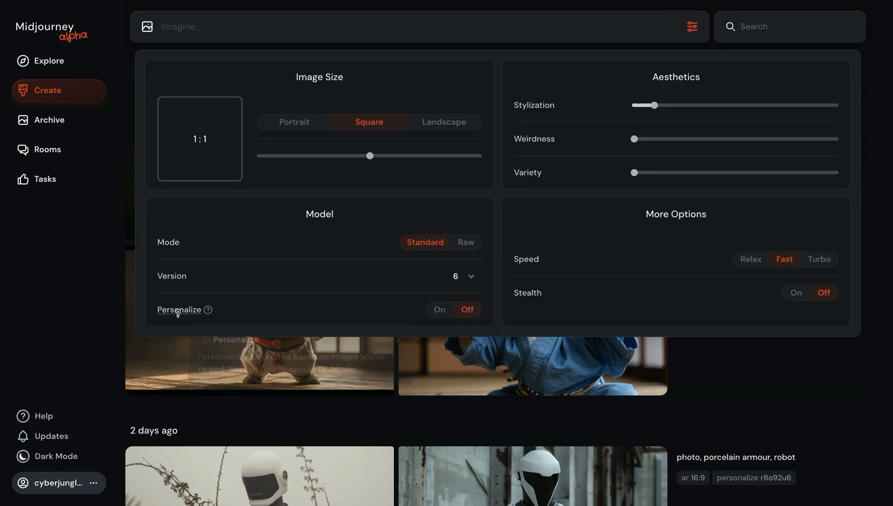
left_click(438, 309)
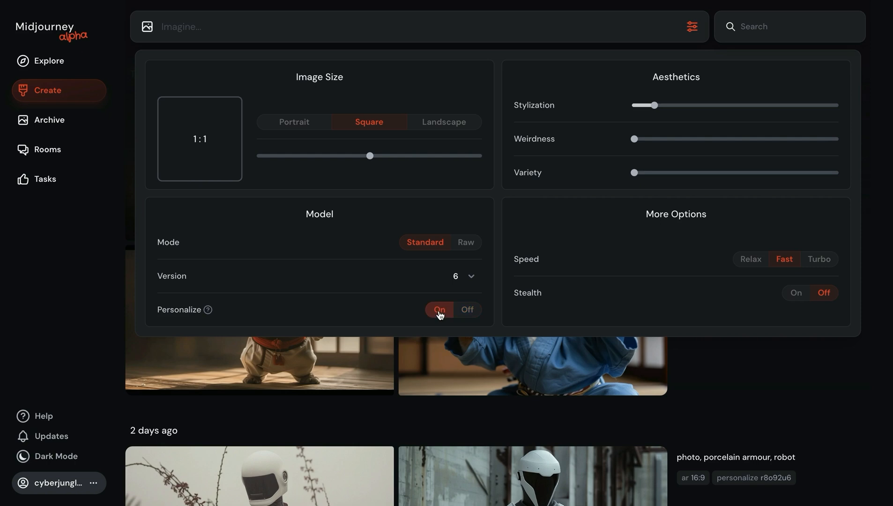
left_click(693, 26)
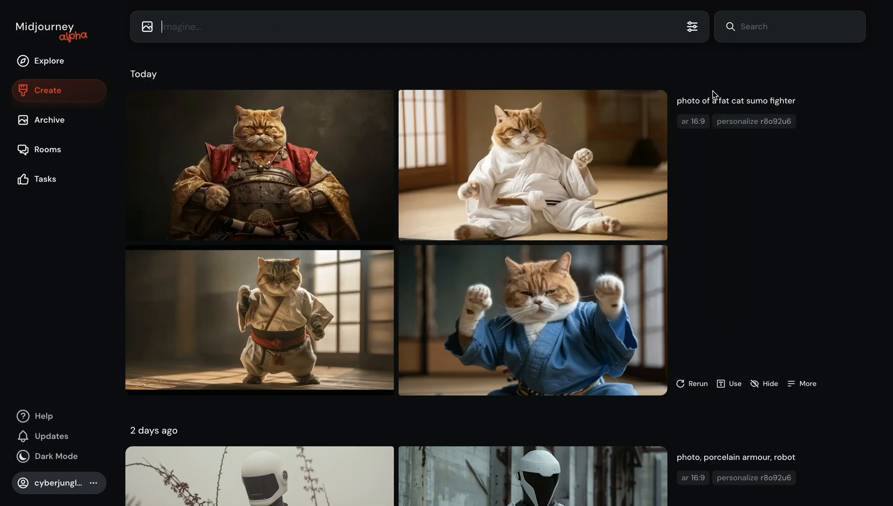
Submit 'photo of a fat cat sumo fighter --ar 16:9' with personalization now on by default.
type("photo of a fat cat sumo fighter --ar 16")
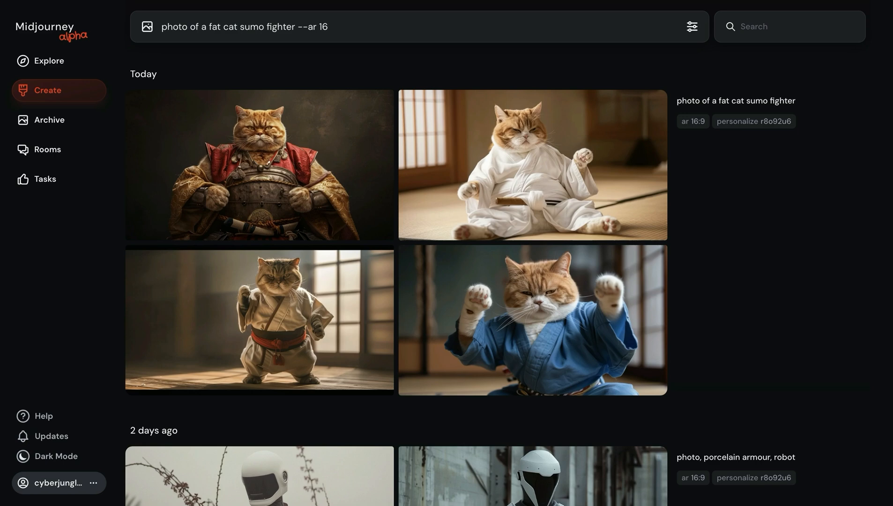
type(":9")
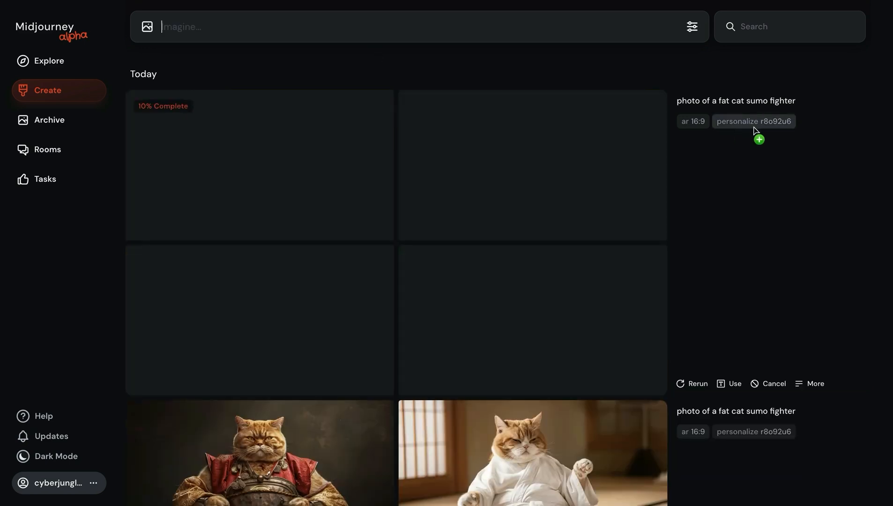
mouse_move(743, 133)
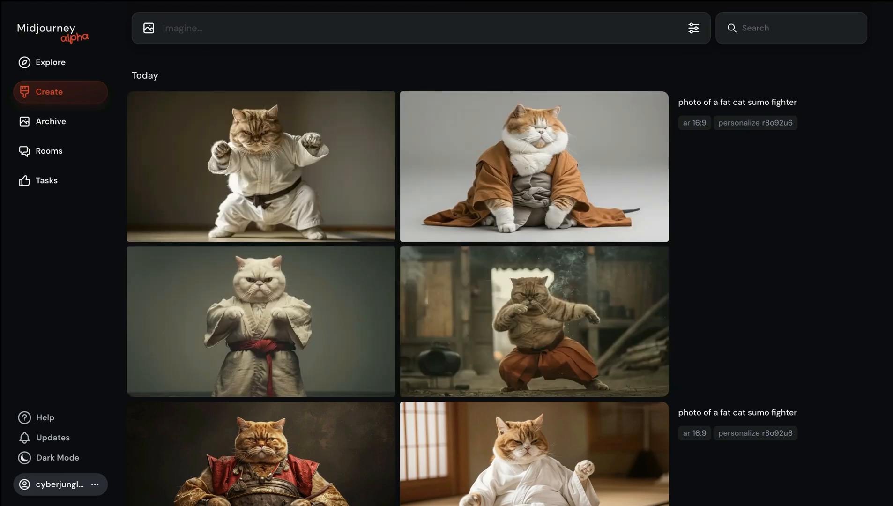
mouse_move(368, 271)
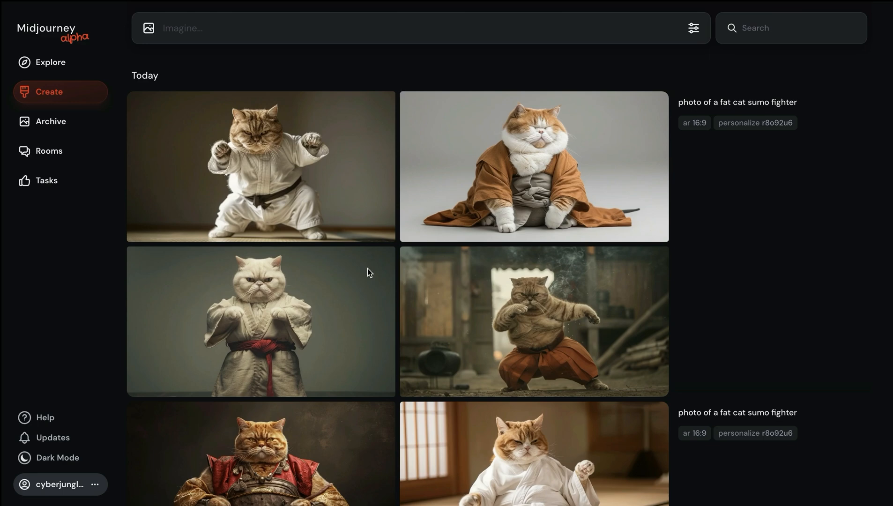
mouse_move(161, 249)
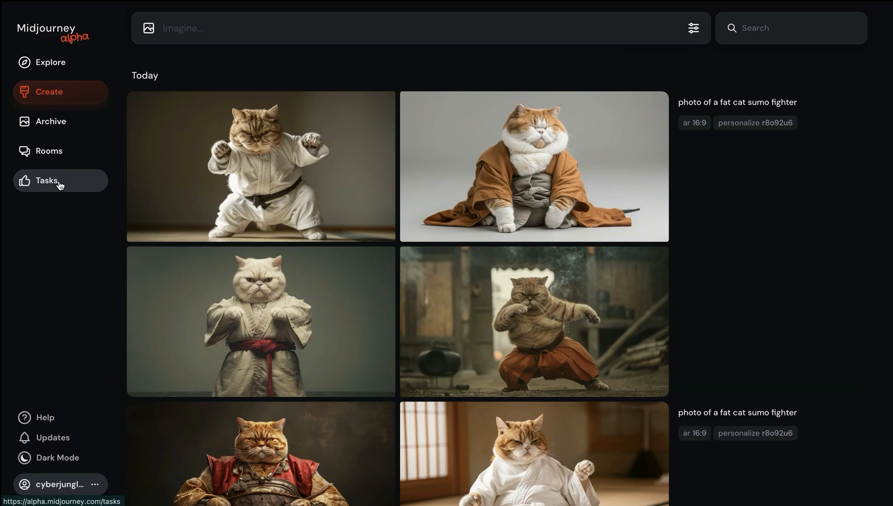
mouse_move(196, 73)
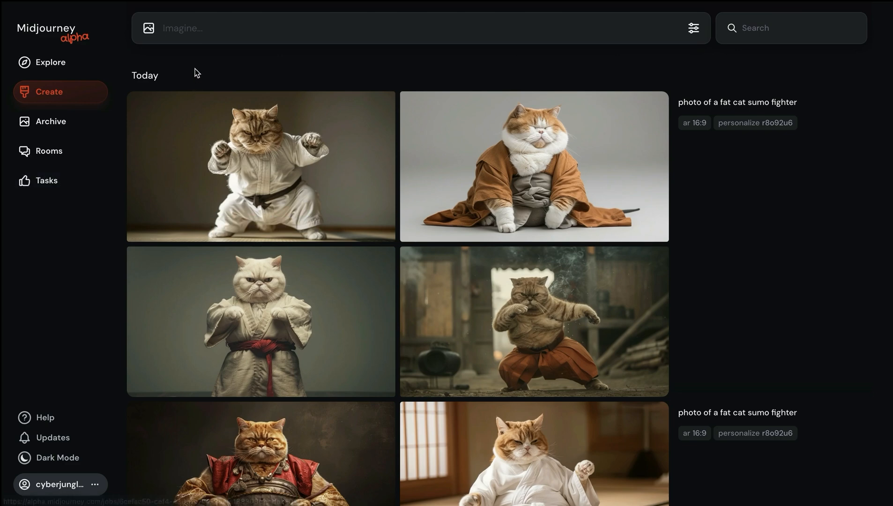
Go to Tasks and start the Rank Images task.
left_click(46, 180)
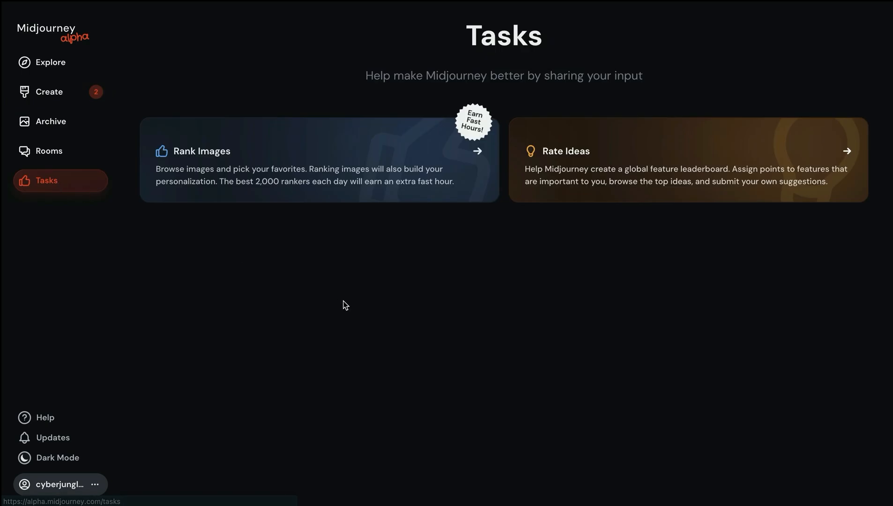
mouse_move(263, 153)
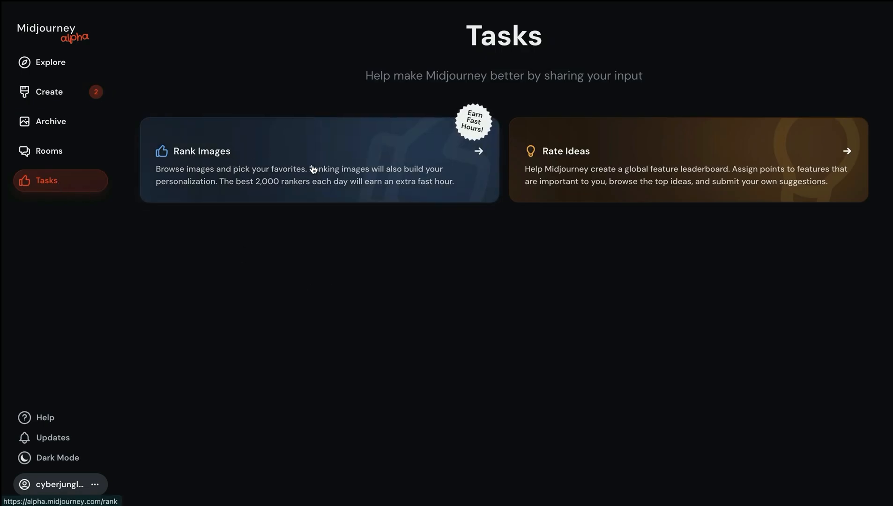
left_click(314, 159)
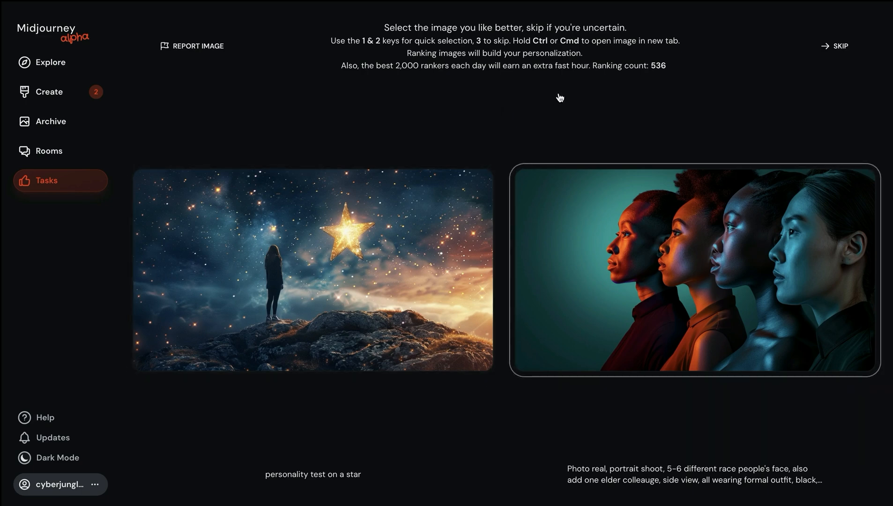
mouse_move(550, 131)
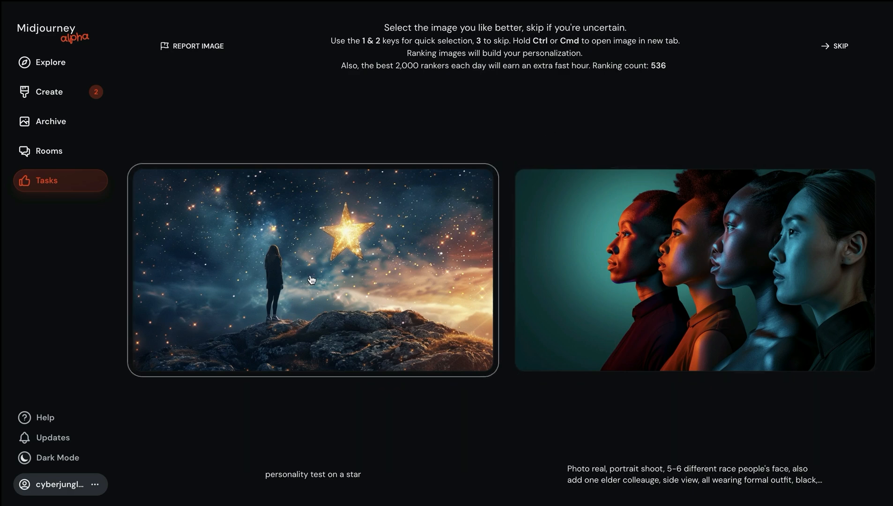
mouse_move(395, 226)
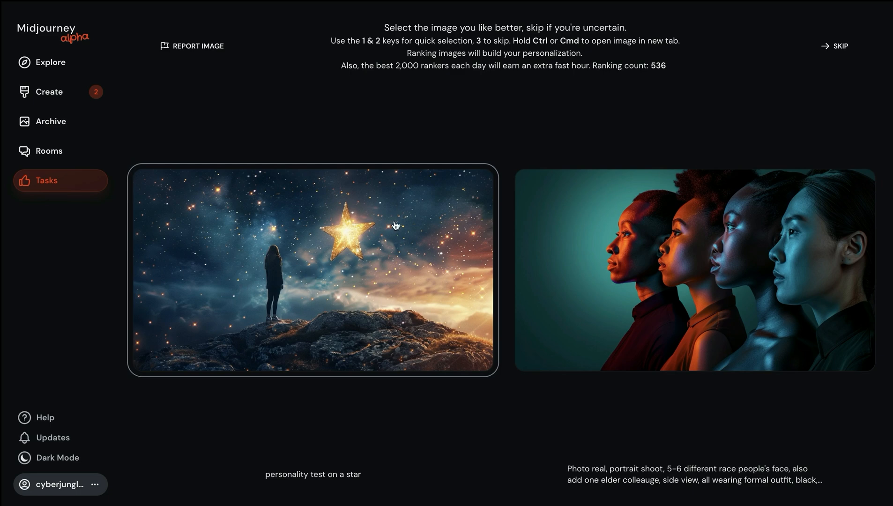
mouse_move(300, 334)
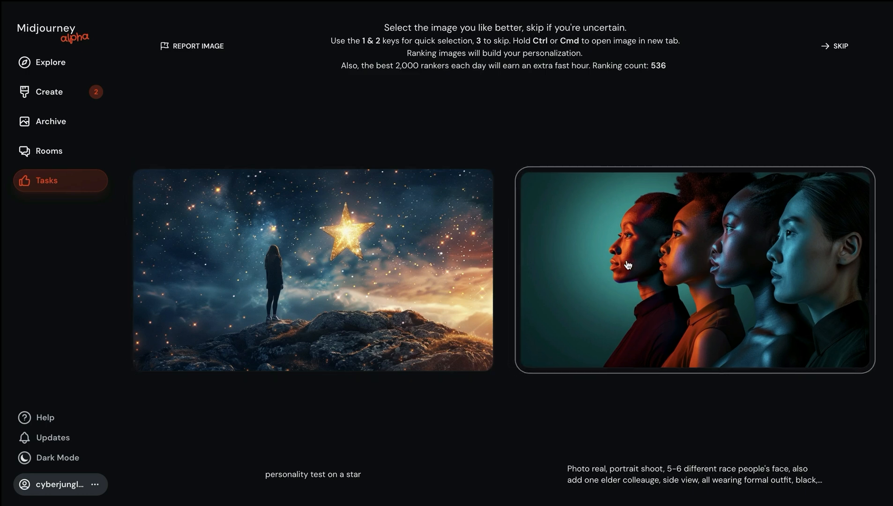
Pick the four-faces portrait as the preferred image of the pair.
left_click(694, 265)
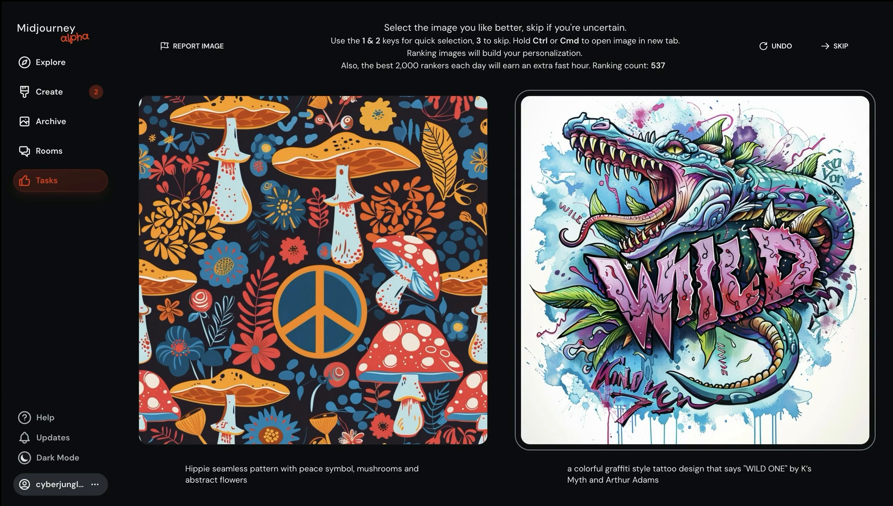
mouse_move(324, 129)
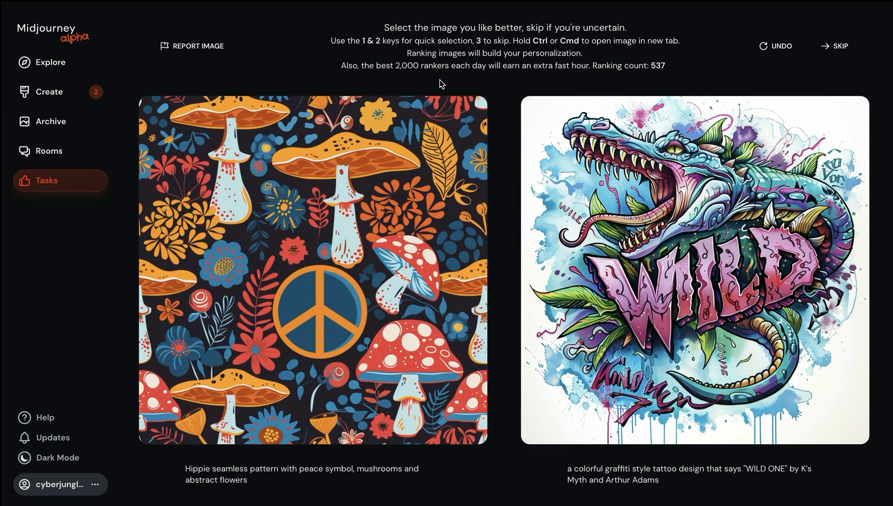
mouse_move(530, 87)
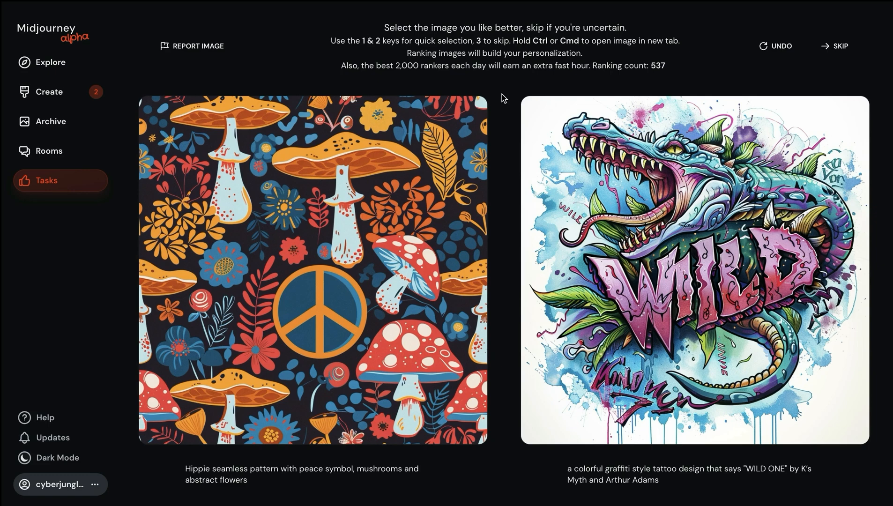
mouse_move(501, 85)
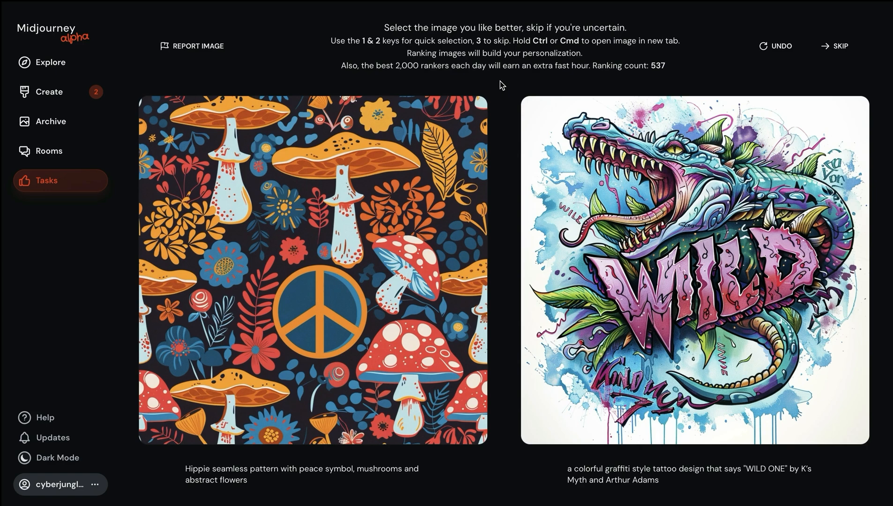
mouse_move(499, 87)
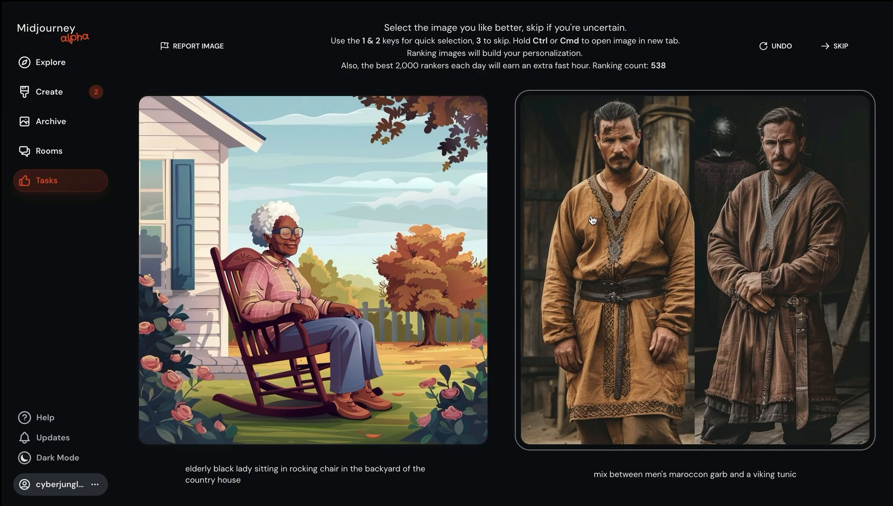
mouse_move(595, 235)
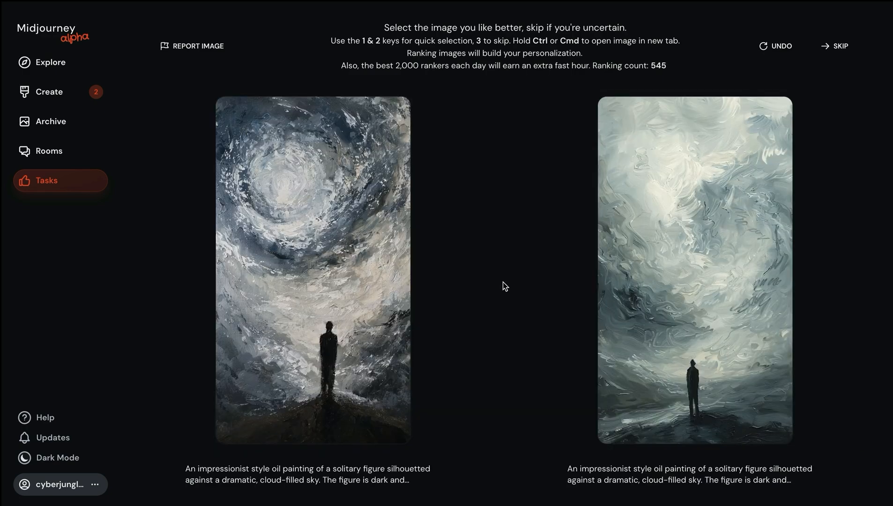
mouse_move(499, 435)
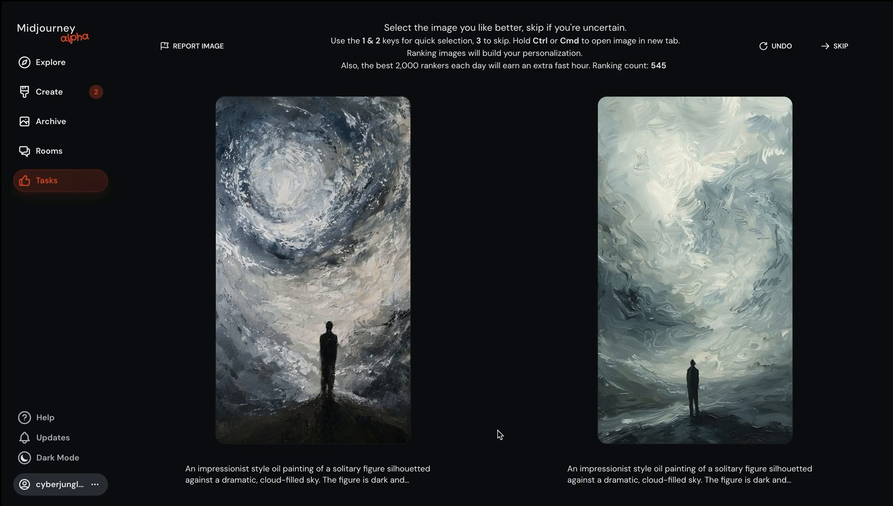
mouse_move(313, 297)
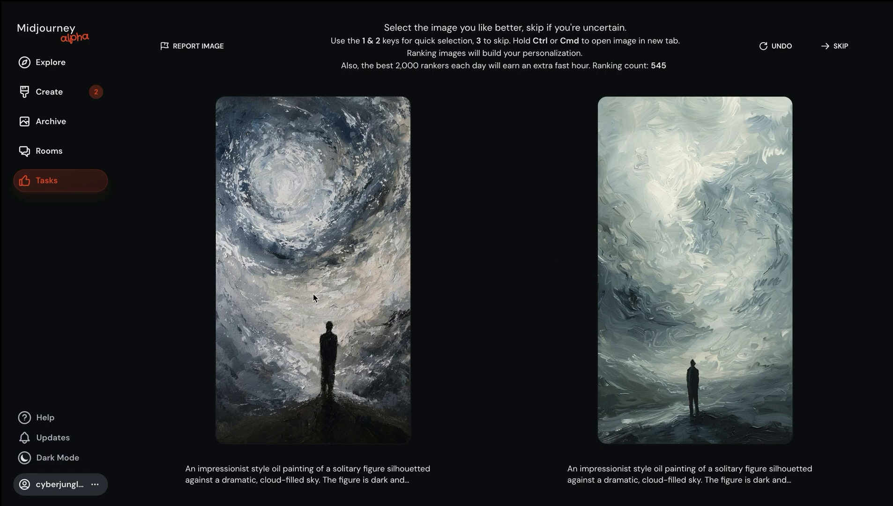
mouse_move(467, 269)
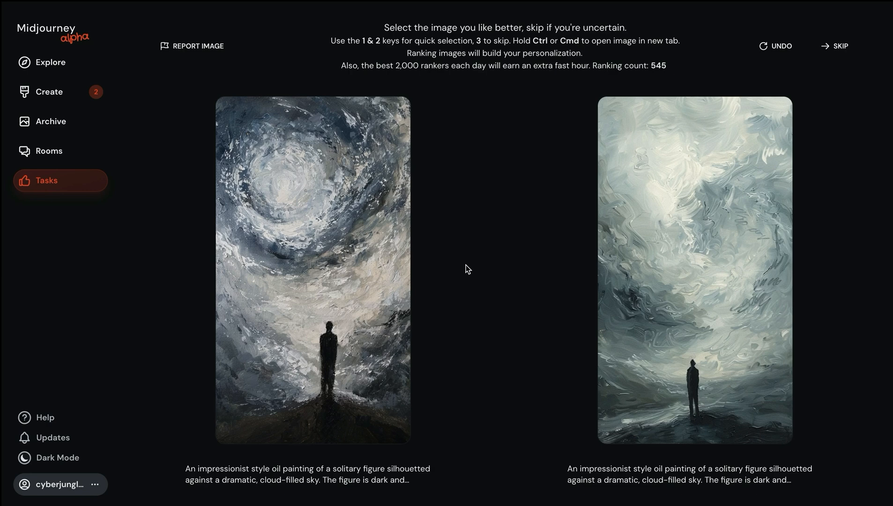
mouse_move(478, 261)
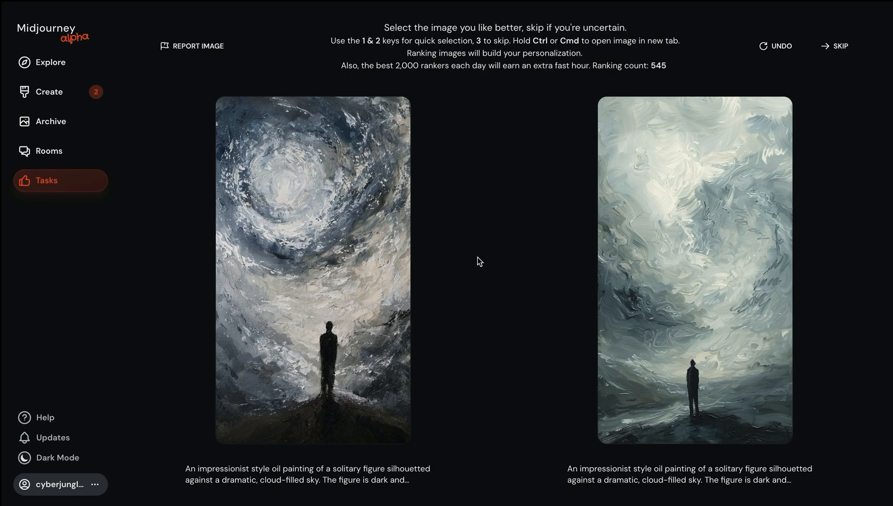
mouse_move(463, 426)
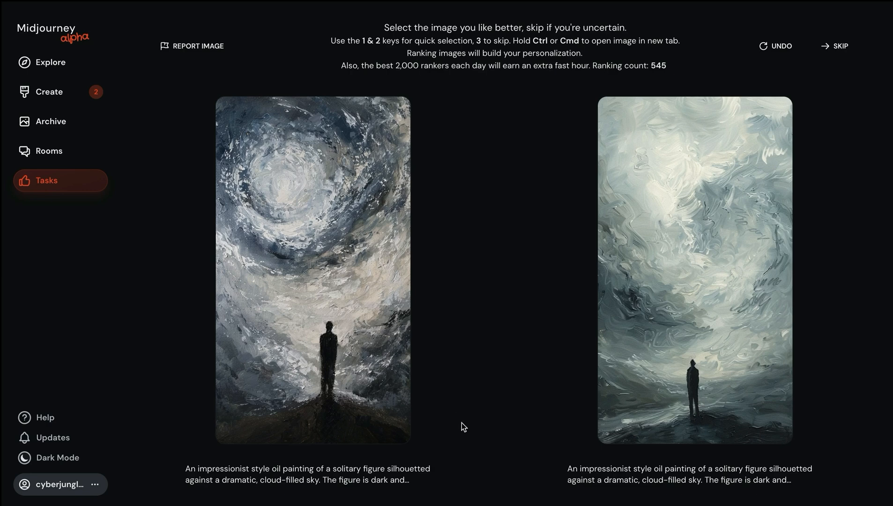
mouse_move(483, 272)
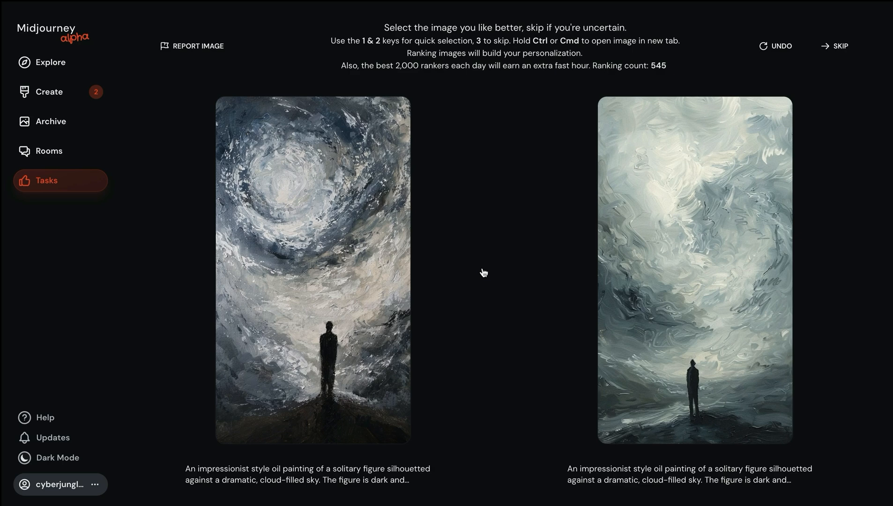
Pick the preferred storm painting, then leave ranking for the Explore gallery.
left_click(312, 266)
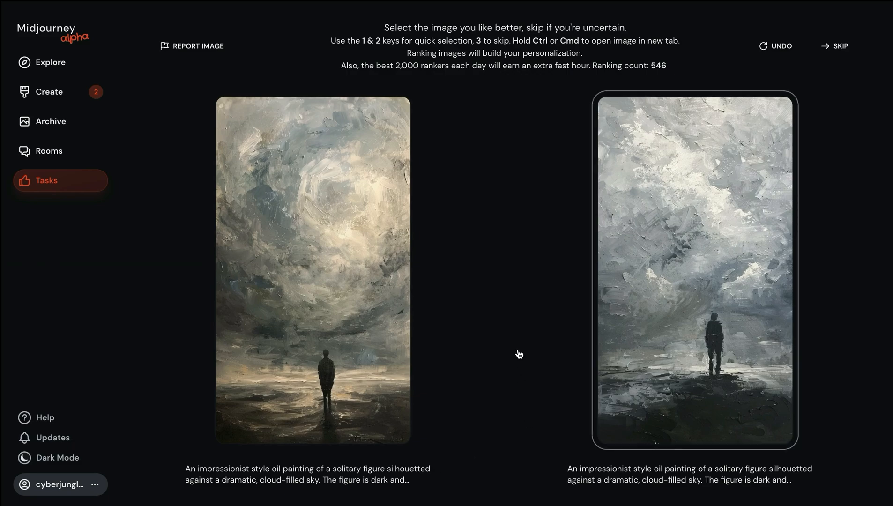
mouse_move(501, 246)
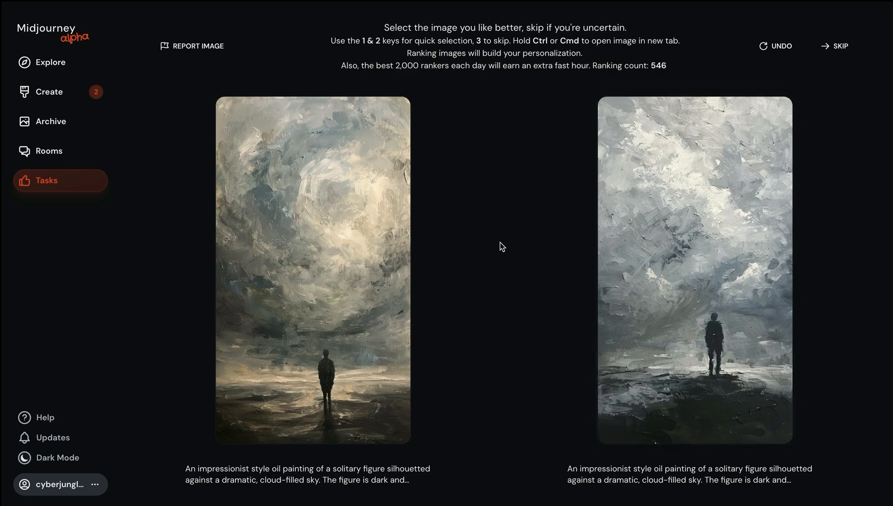
mouse_move(90, 78)
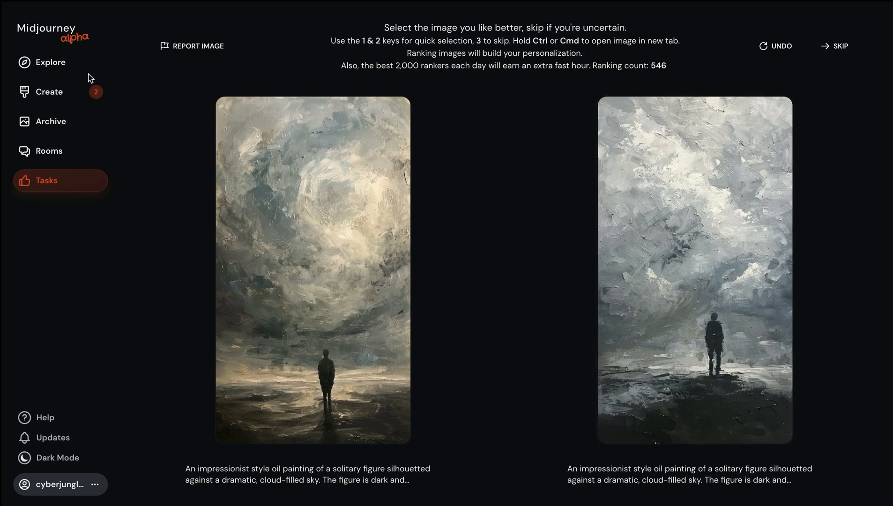
left_click(50, 62)
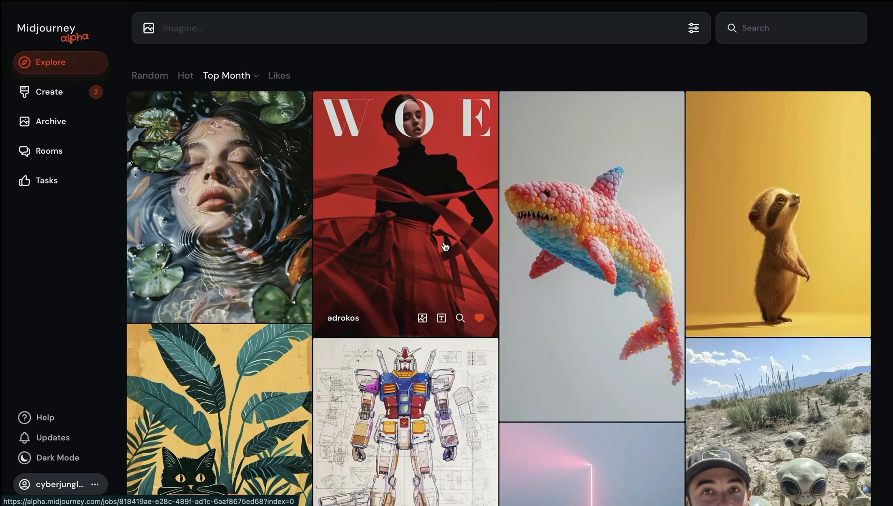
Browse random community images on Explore, then go to the Tasks page.
left_click(149, 75)
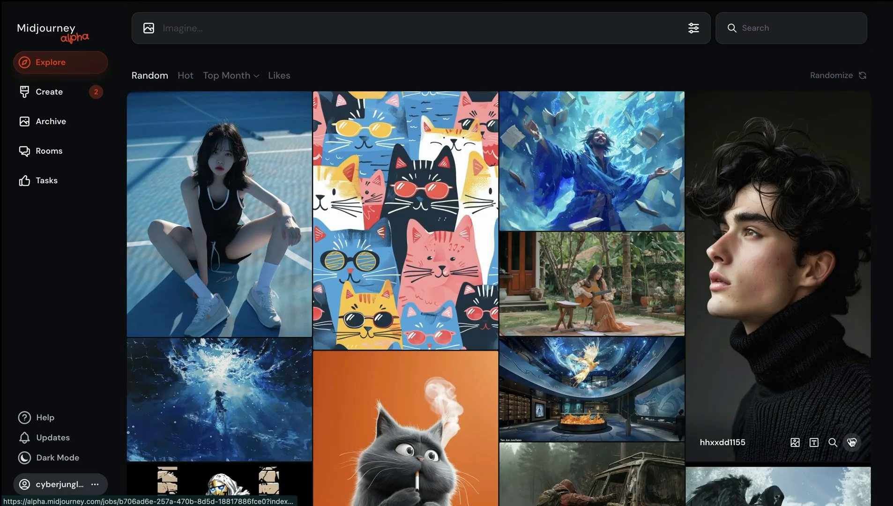
scroll("down", 3)
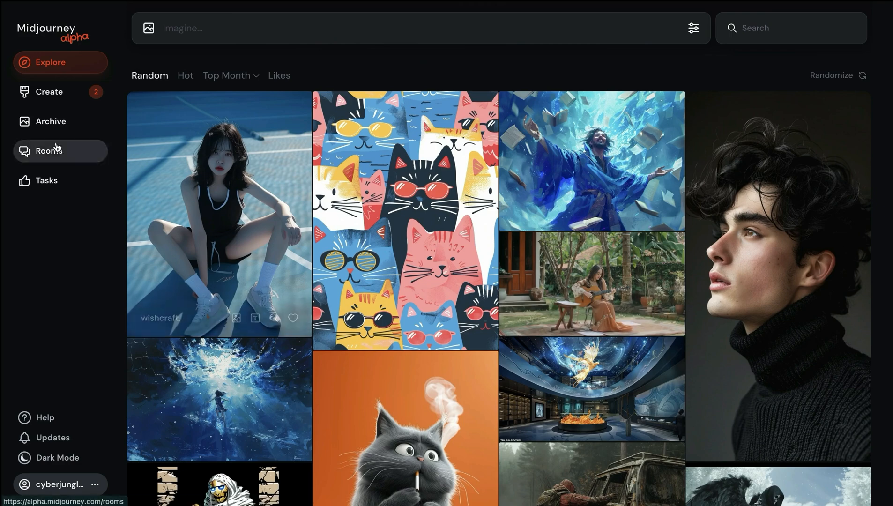
left_click(46, 180)
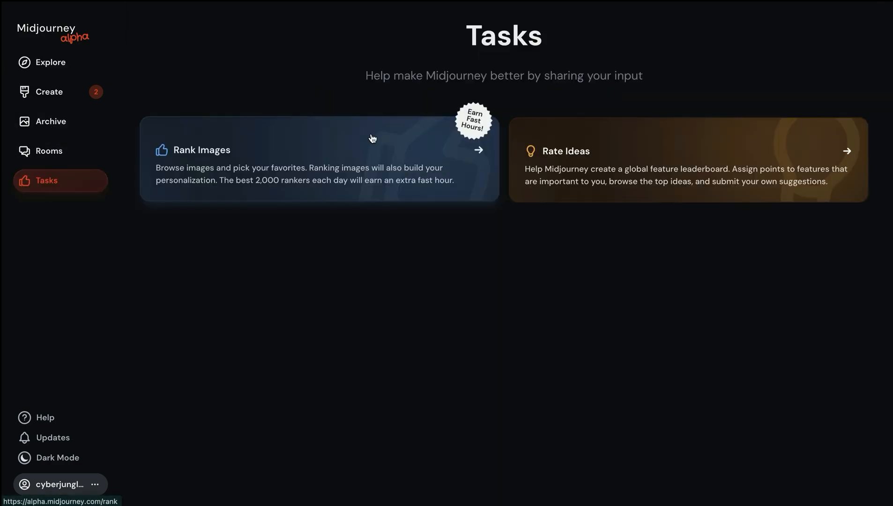
Start the Rank Images task again from the Tasks page.
left_click(319, 160)
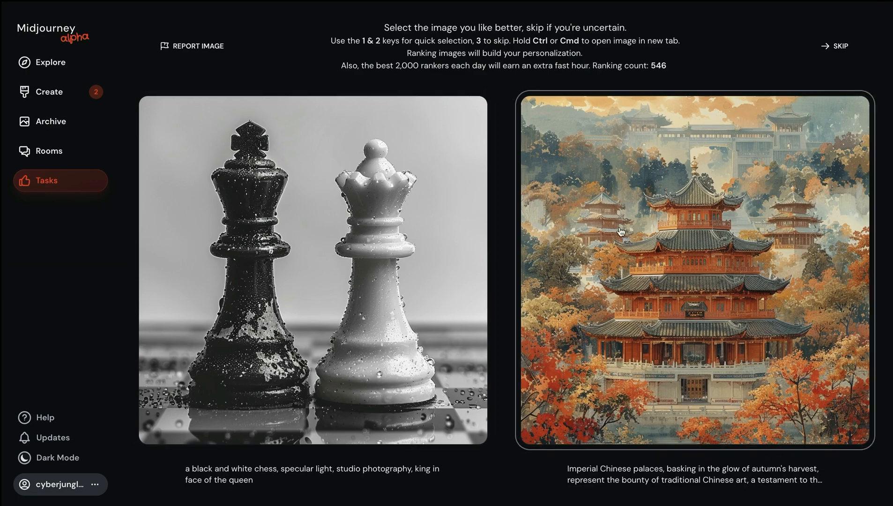
mouse_move(643, 75)
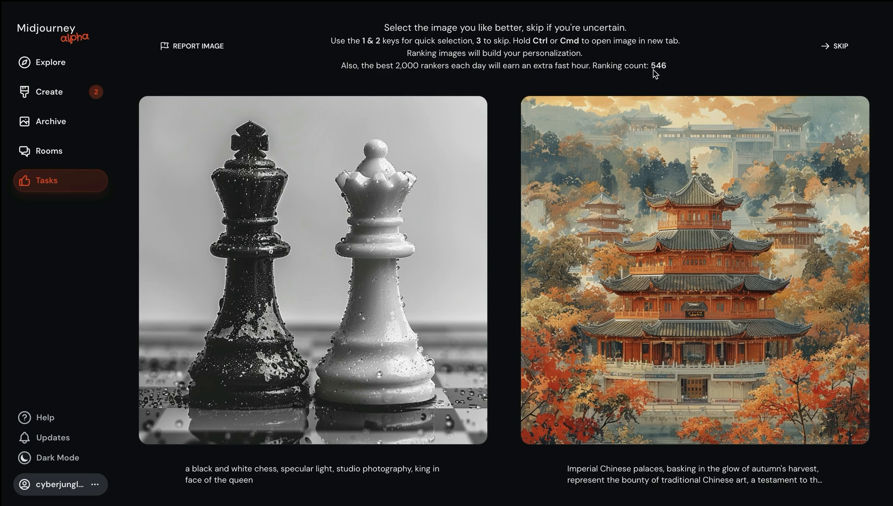
mouse_move(666, 72)
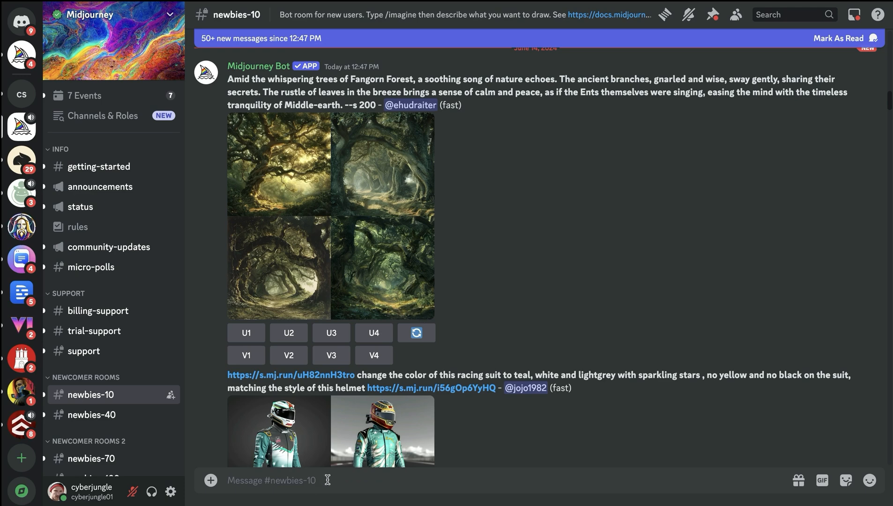
Run /imagine with 'photo of a fat cat sumo fighter --p --ar 16:9' in newbies-10.
type("/imagine prompt")
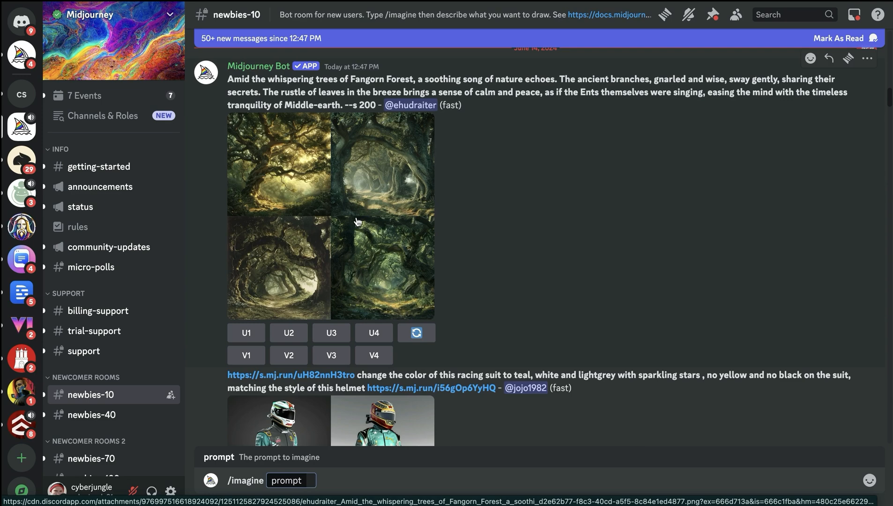
mouse_move(340, 244)
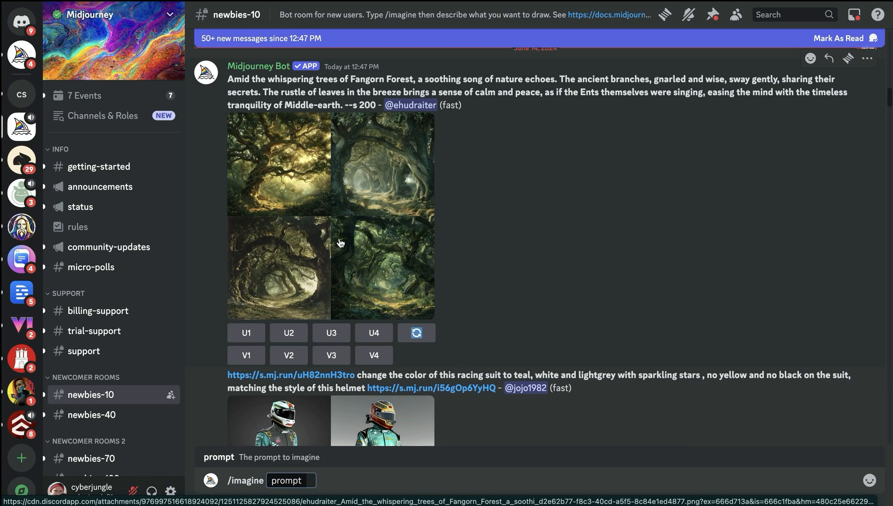
type("photo of a fat cat sumo fighter")
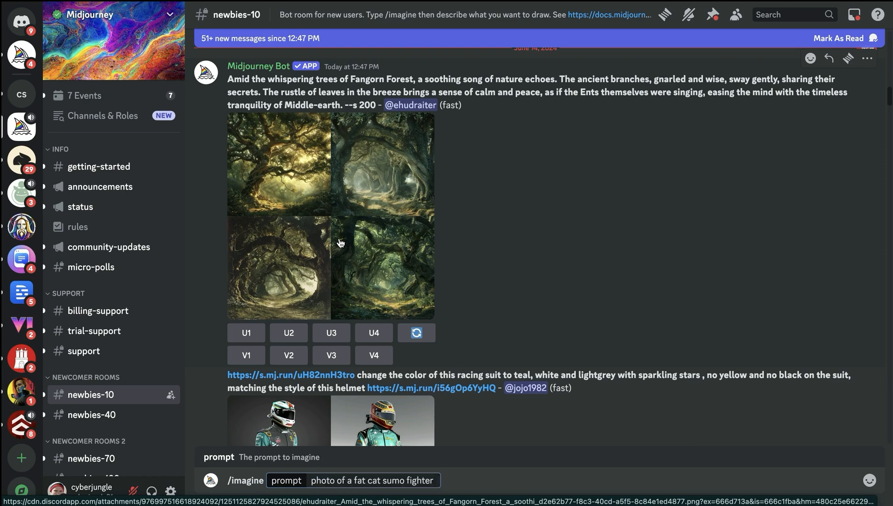
type("--")
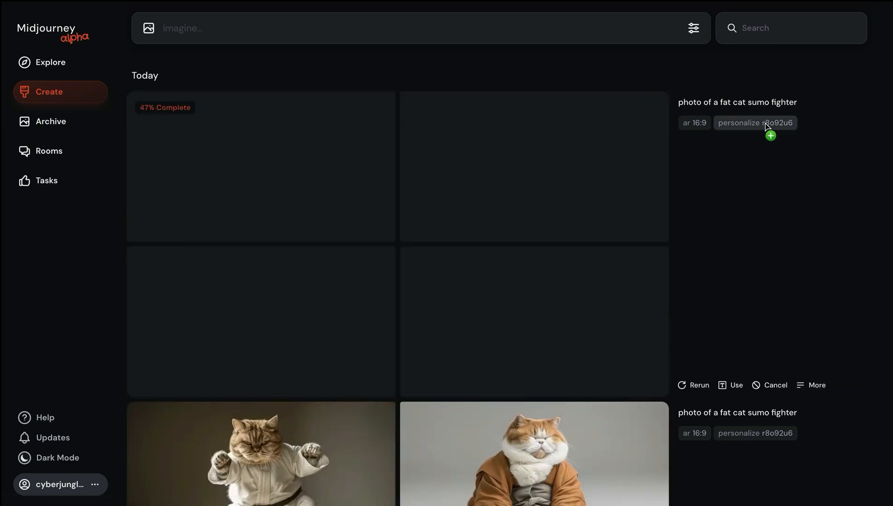
scroll("down", 3)
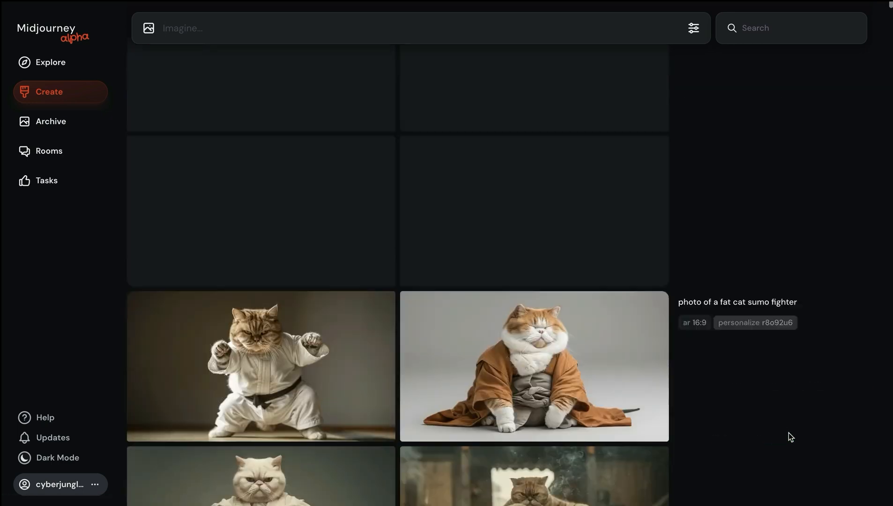
scroll("down", 3)
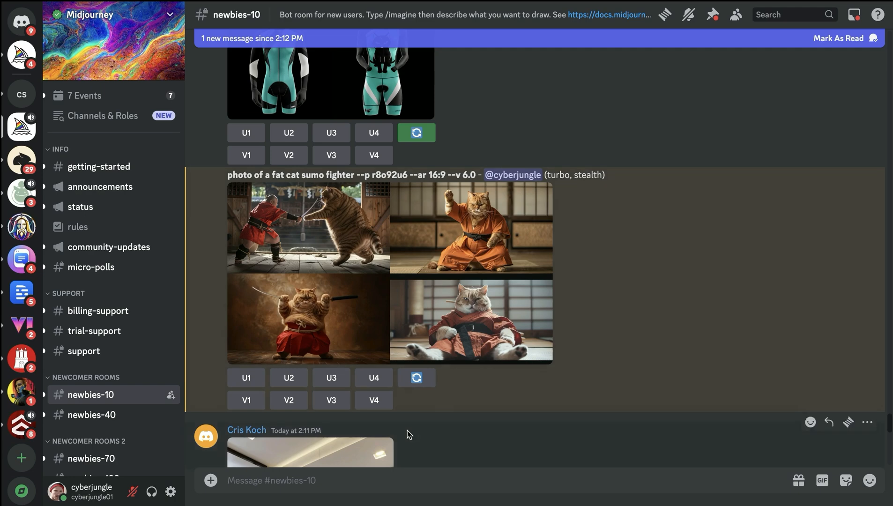
Run the Midjourney bot's /settings command to show the personal settings panel.
type("/sett")
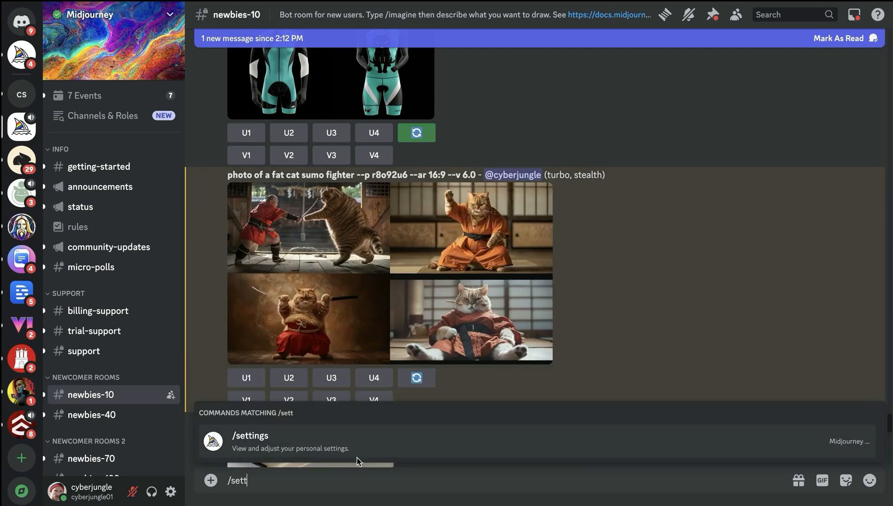
left_click(249, 436)
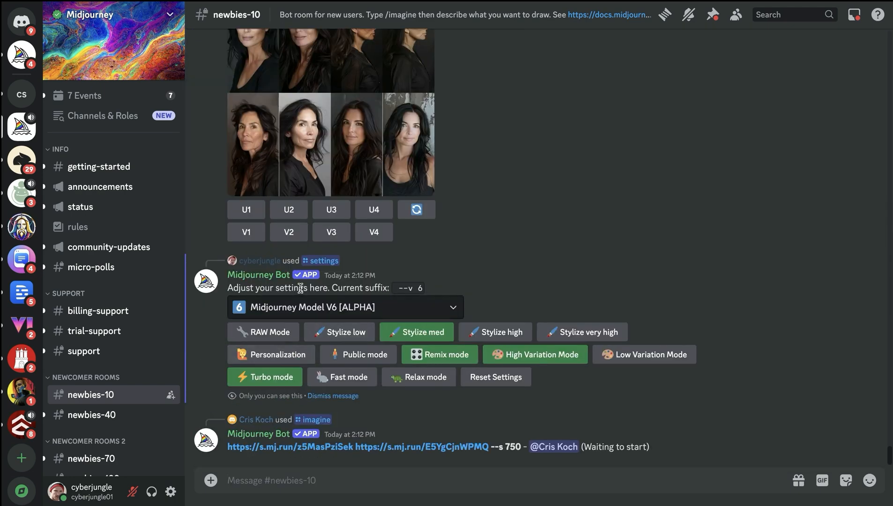
mouse_move(276, 299)
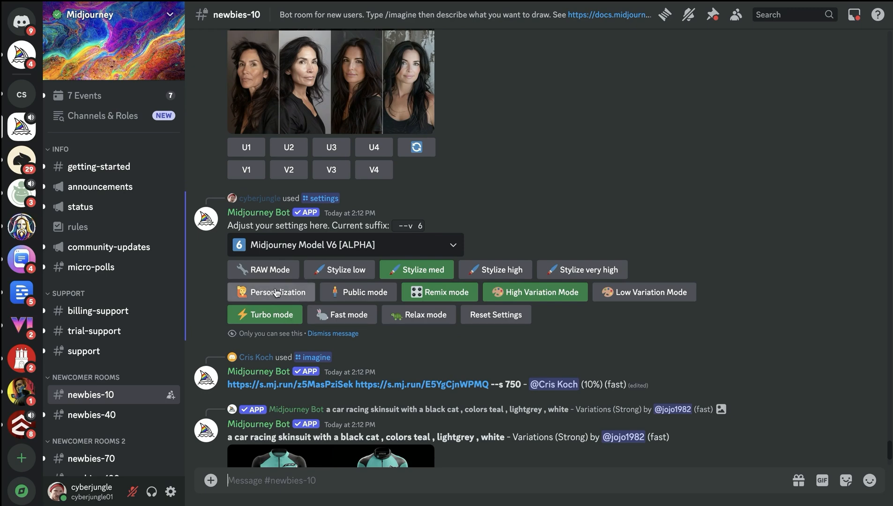
mouse_move(282, 294)
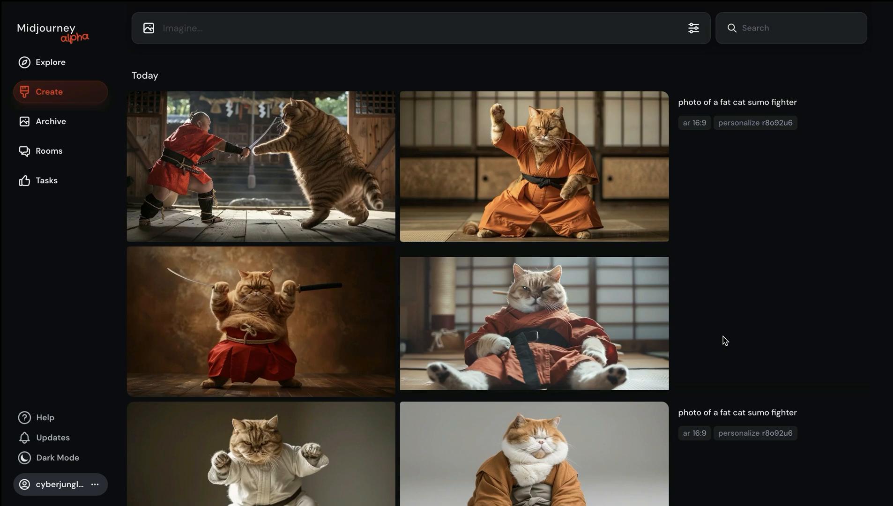
mouse_move(717, 341)
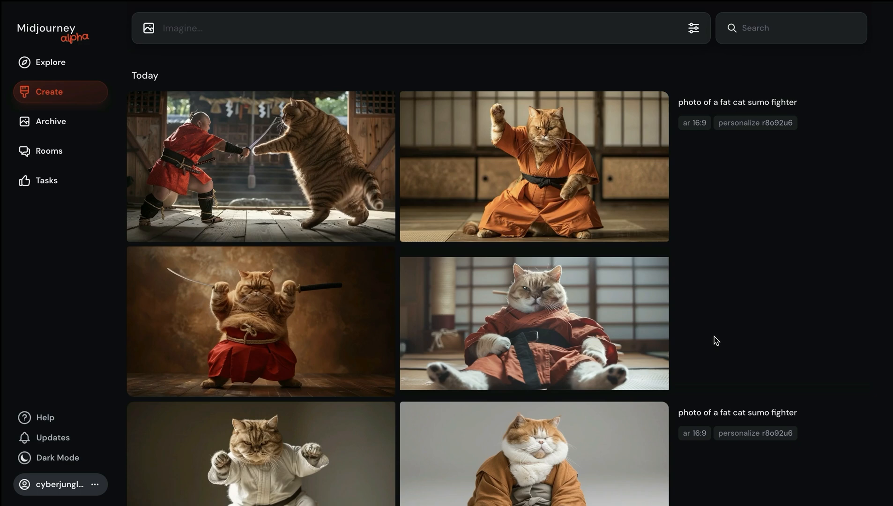
mouse_move(417, 33)
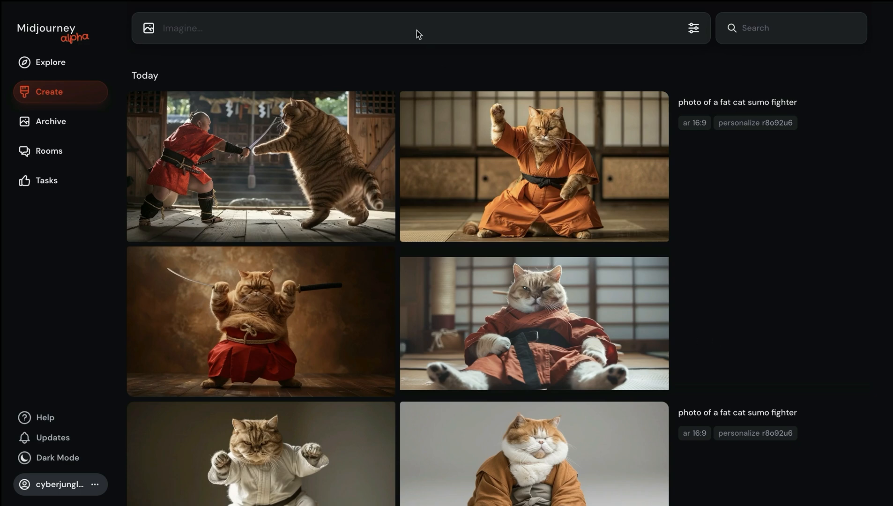
mouse_move(353, 40)
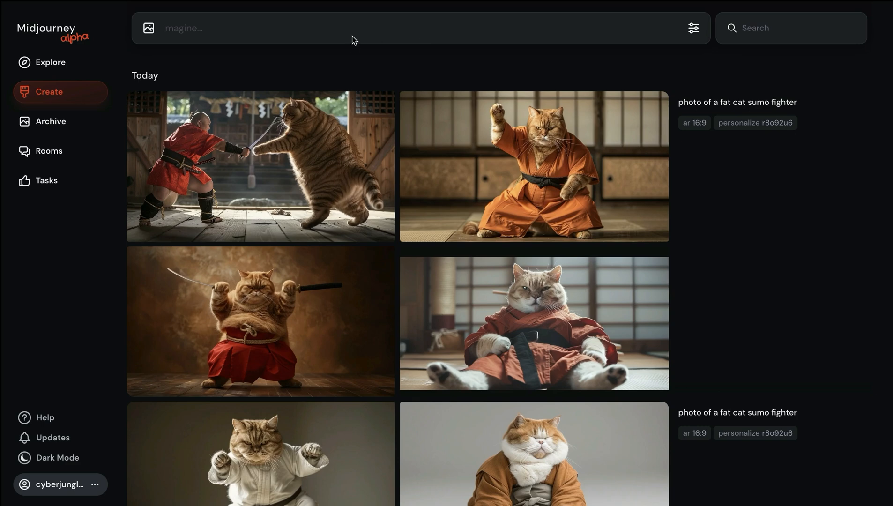
mouse_move(336, 36)
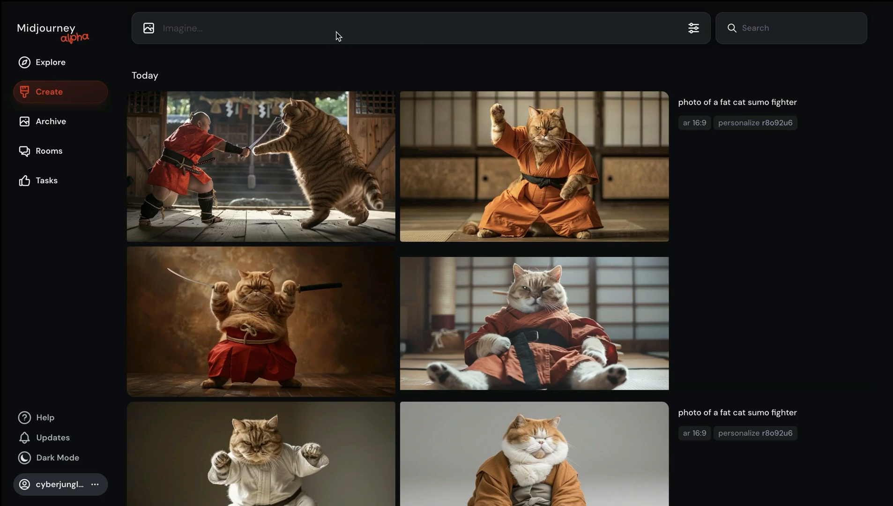
mouse_move(765, 249)
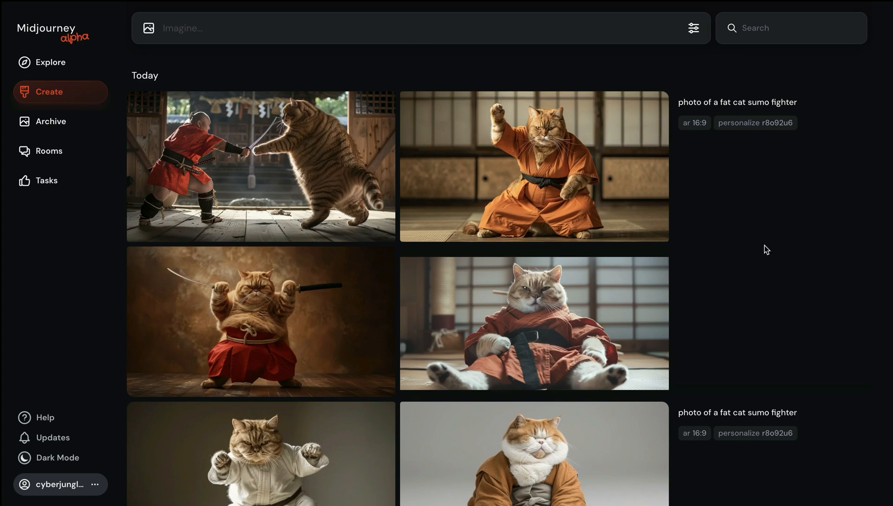
mouse_move(732, 288)
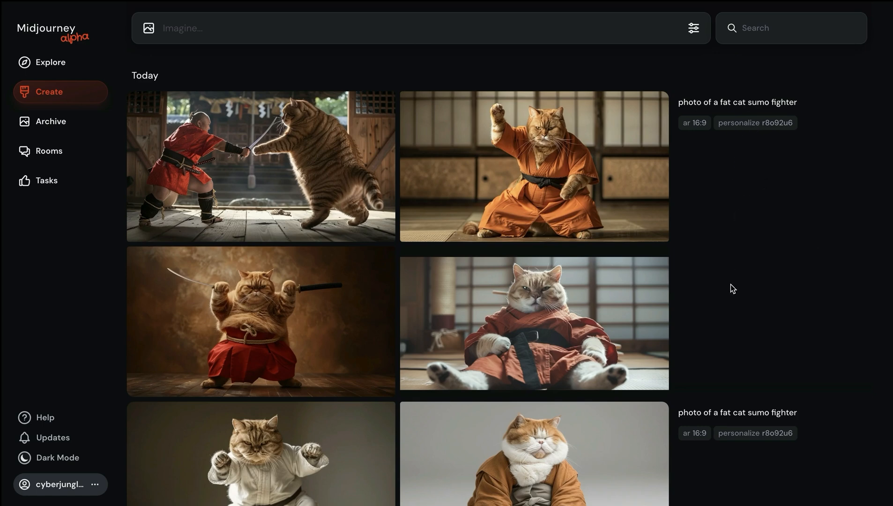
Enter 'photo of a fat cat sumo fighter --ar 16:9' and confirm Personalize is Off in settings.
type("photo of a fat cat sumo fighter")
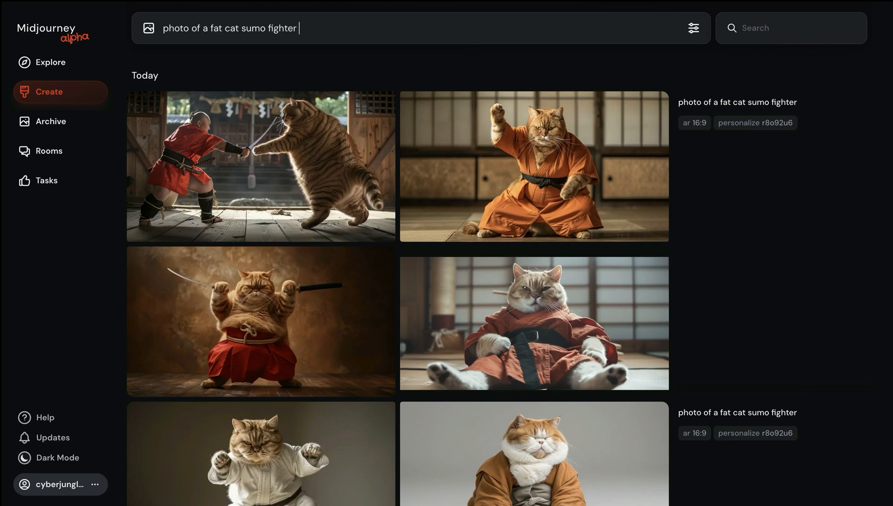
type("--ar 16:9")
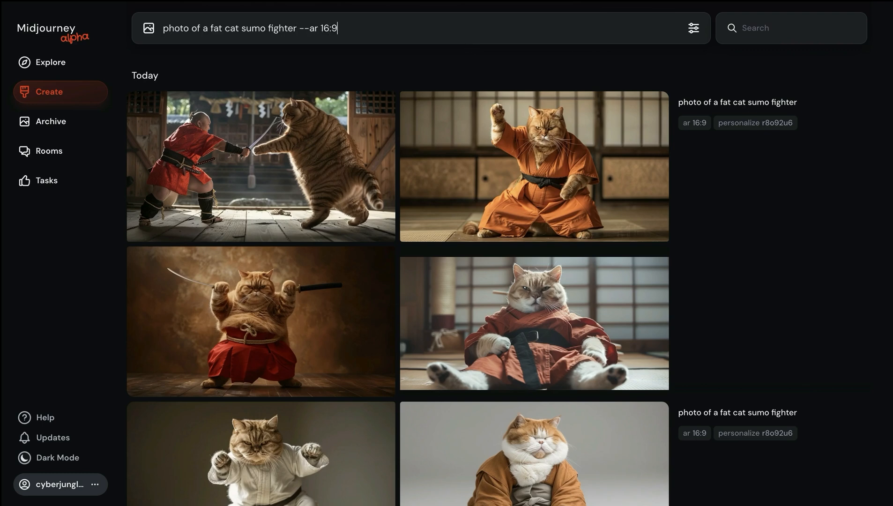
left_click(693, 28)
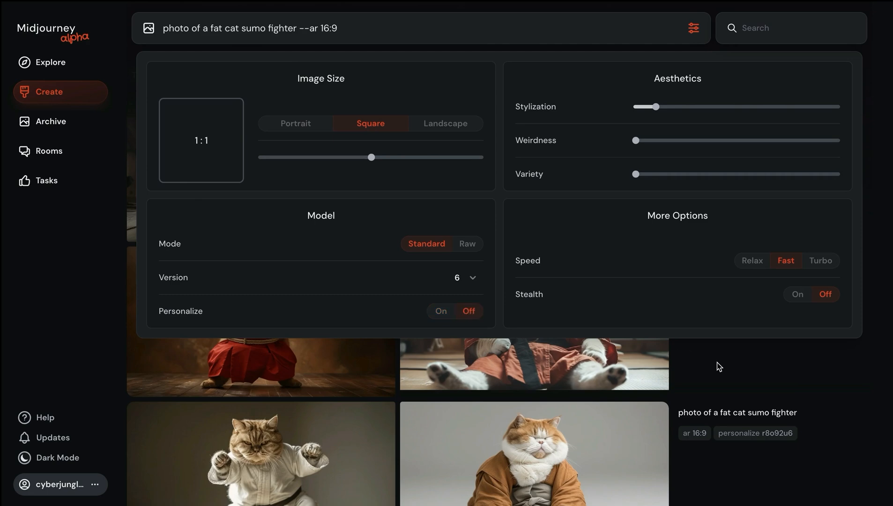
left_click(693, 28)
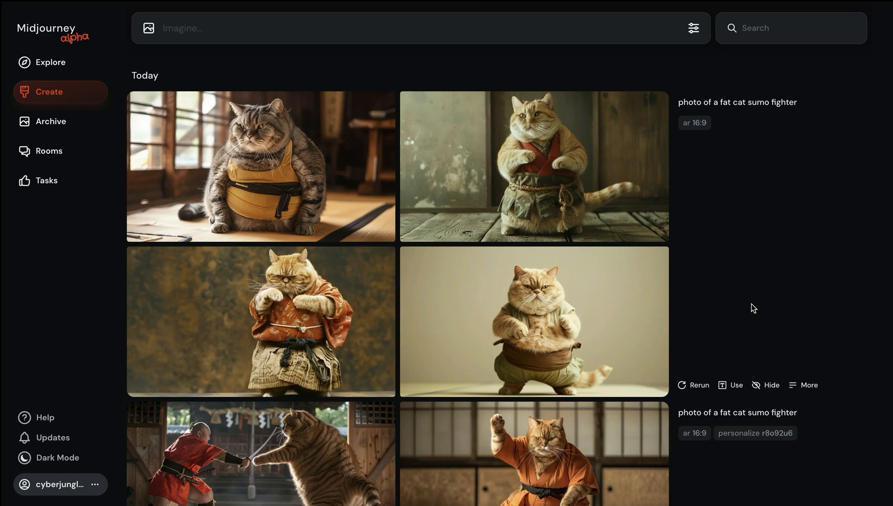
mouse_move(744, 312)
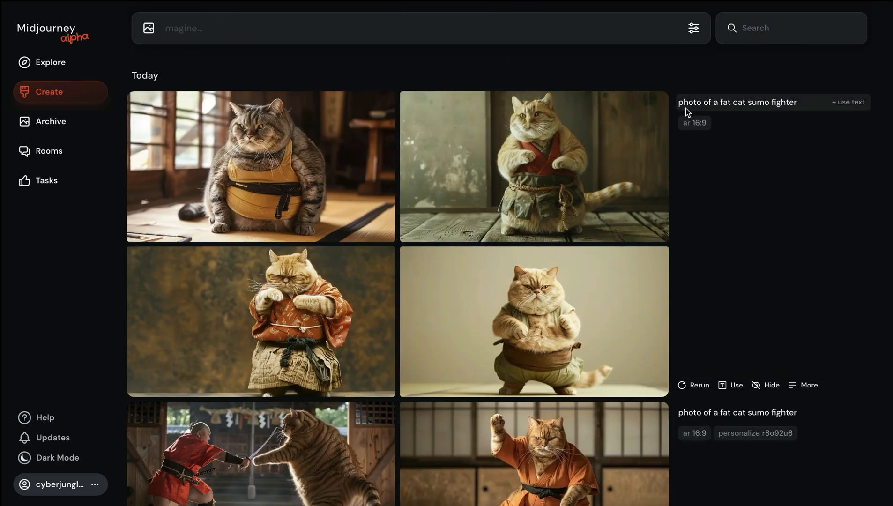
mouse_move(715, 239)
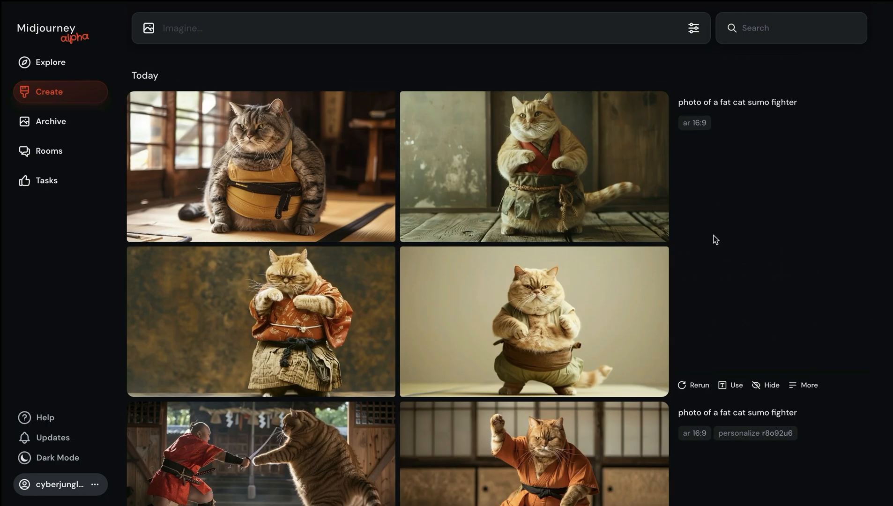
Scroll the feed to review the new fat cat sumo grid.
scroll("down", 3)
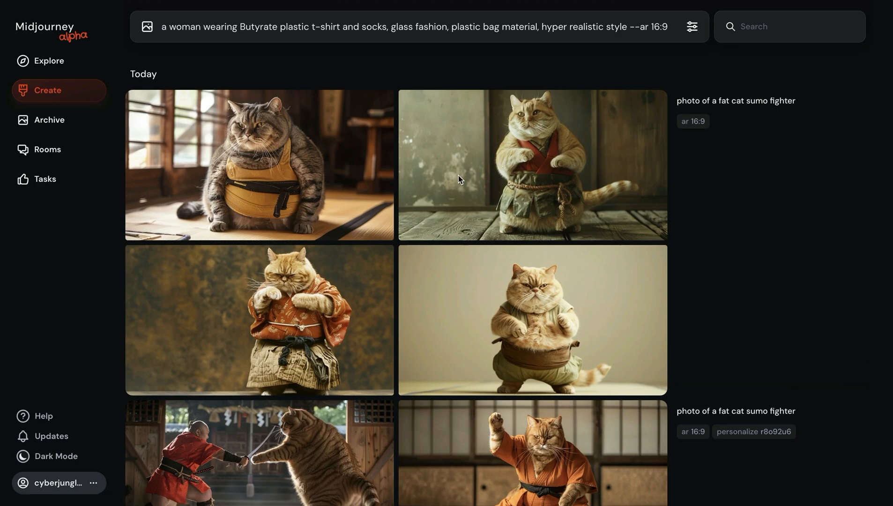
mouse_move(534, 66)
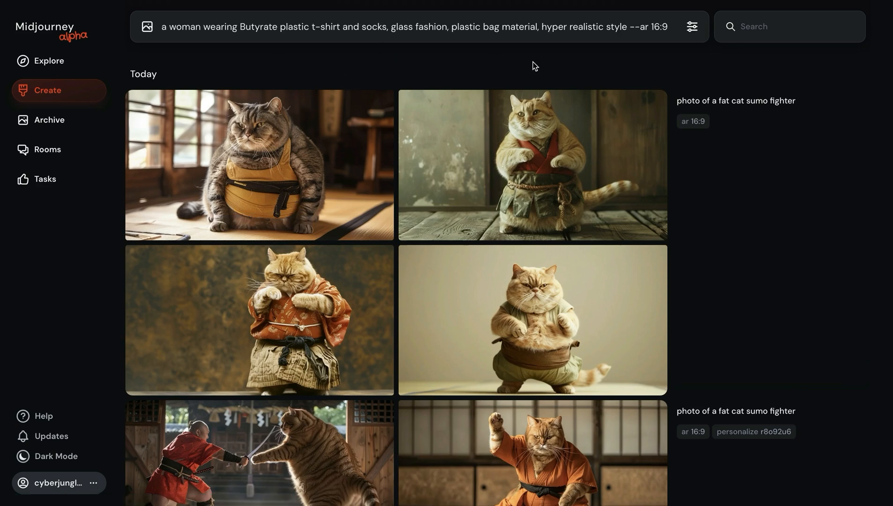
mouse_move(509, 66)
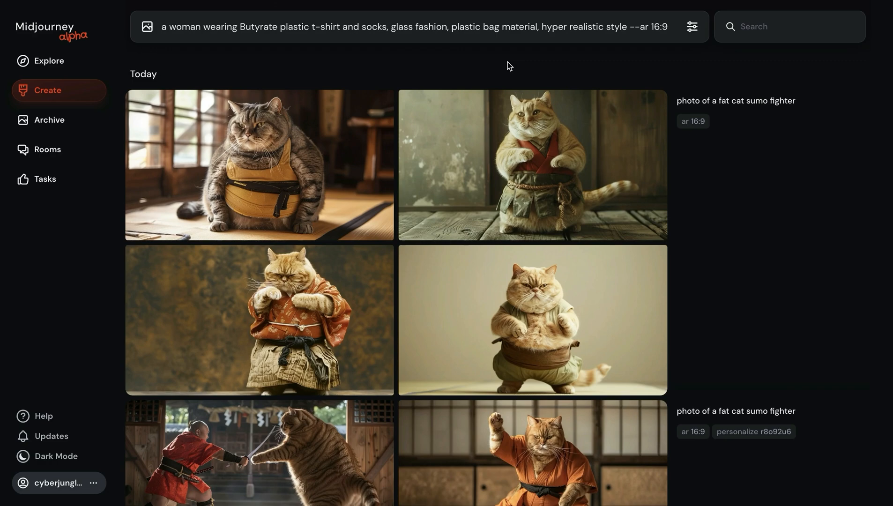
Submit the plastic-fashion woman prompt to produce a four-image 16:9 grid.
left_click(666, 26)
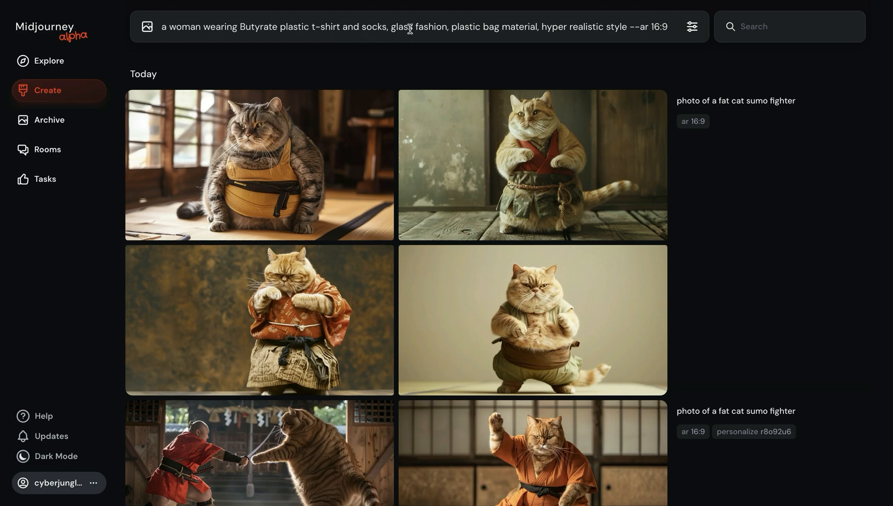
mouse_move(550, 36)
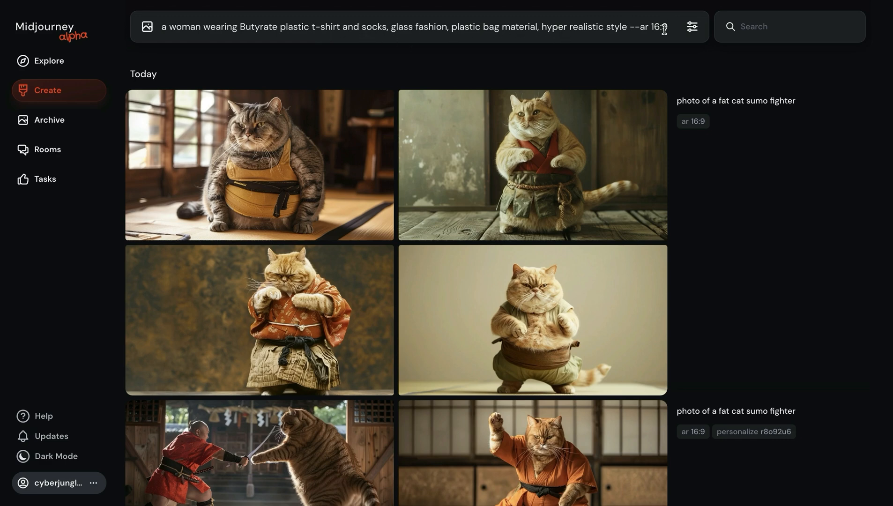
key("Enter")
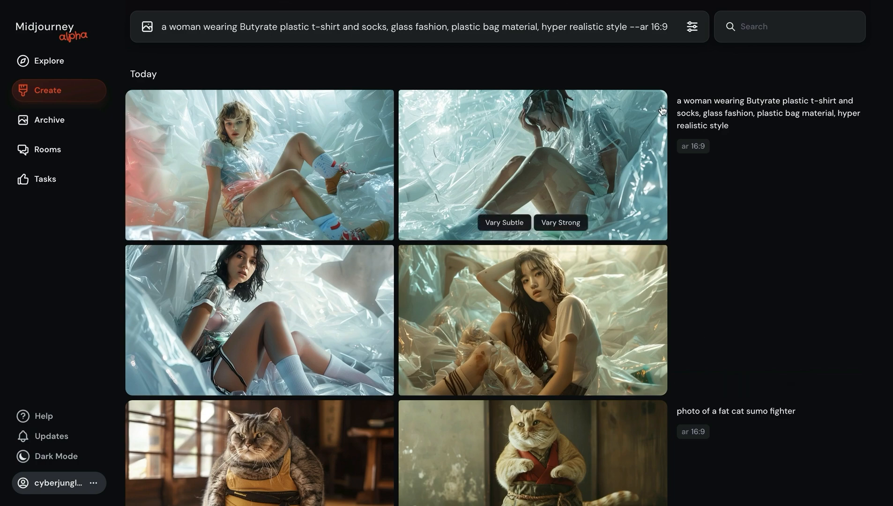
Add --p to the plastic-fashion prompt and compare the personalized grid with the plain one.
type("--p")
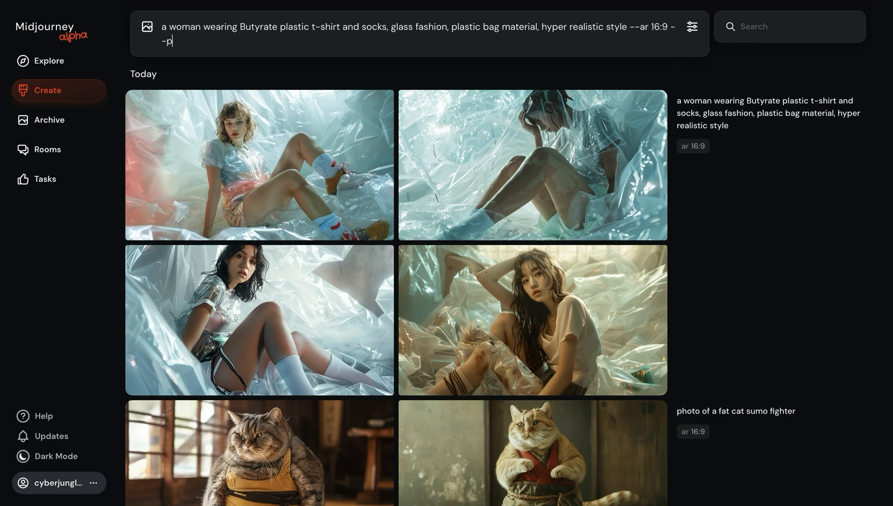
mouse_move(659, 41)
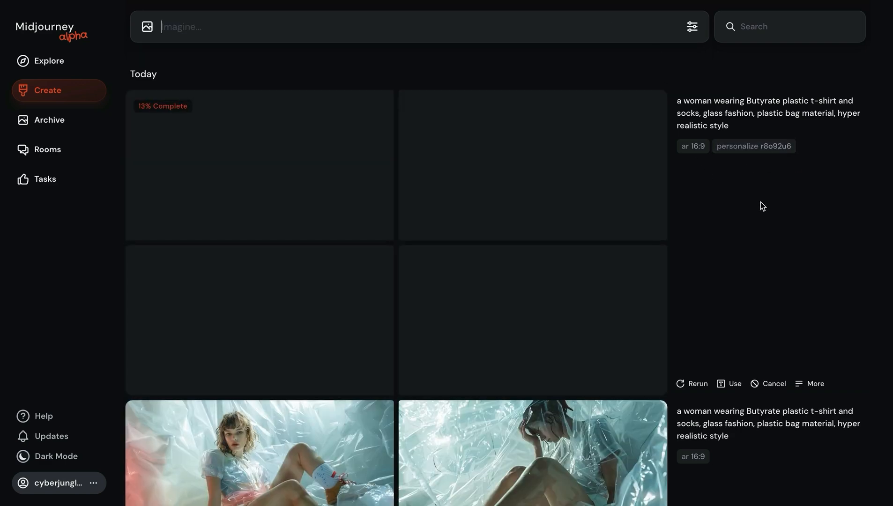
scroll("down", 3)
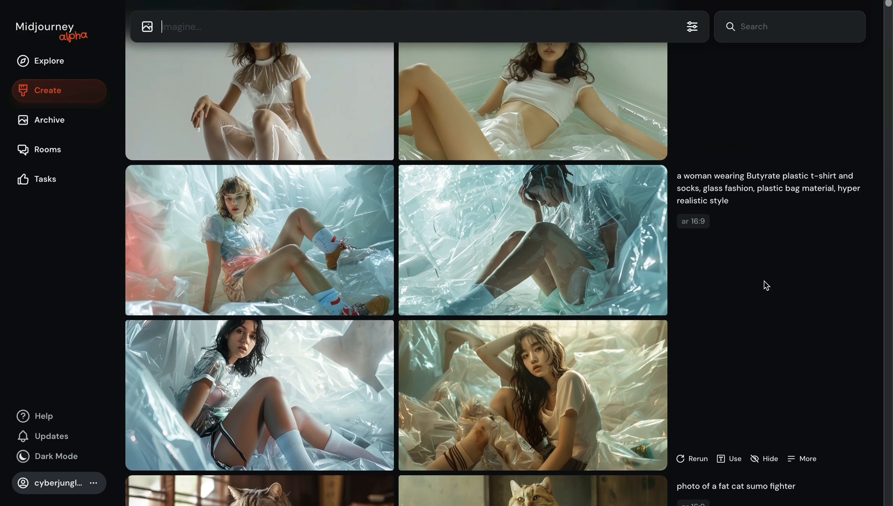
mouse_move(295, 261)
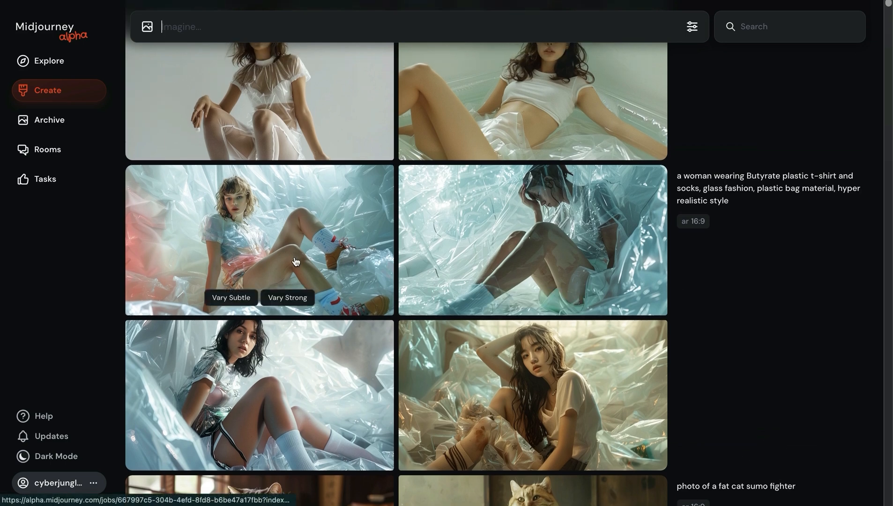
mouse_move(203, 366)
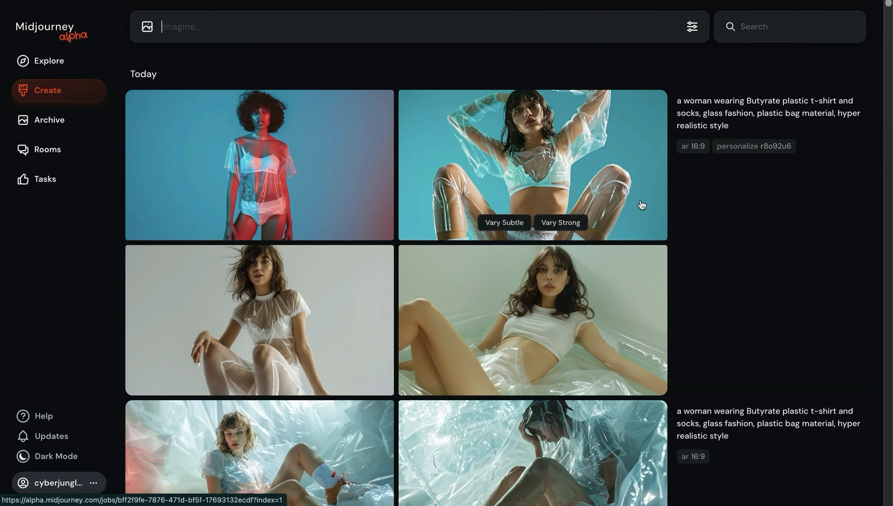
scroll("down", 3)
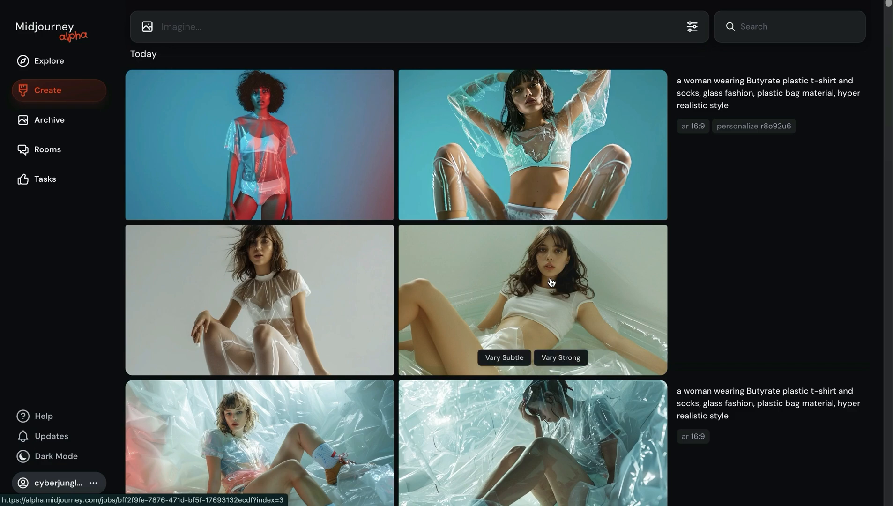
scroll("down", 3)
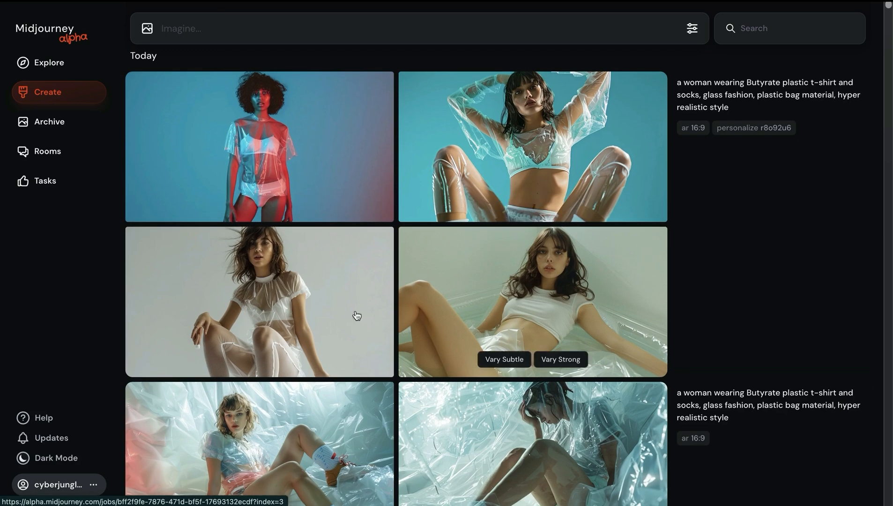
scroll("down", 3)
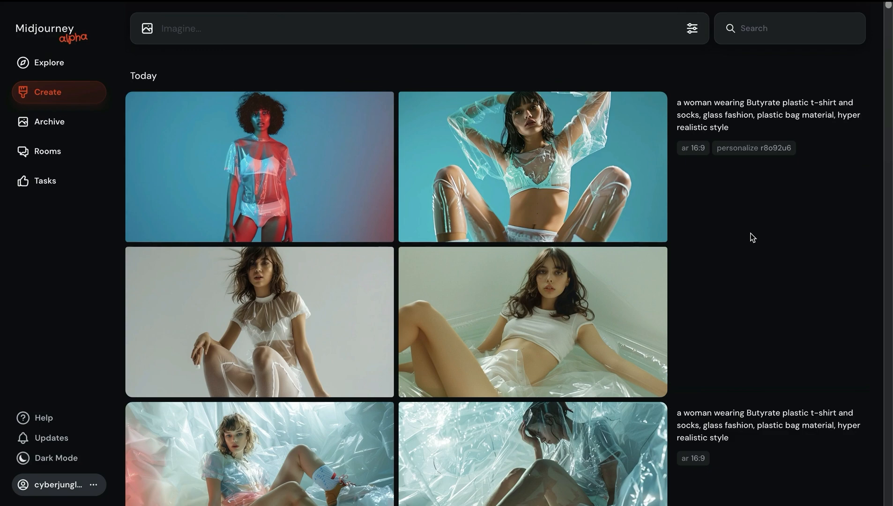
mouse_move(750, 245)
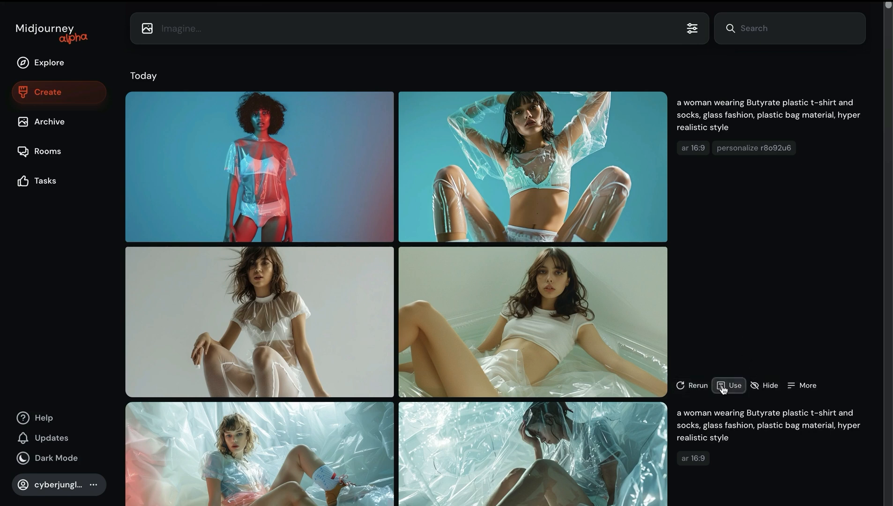
left_click(729, 385)
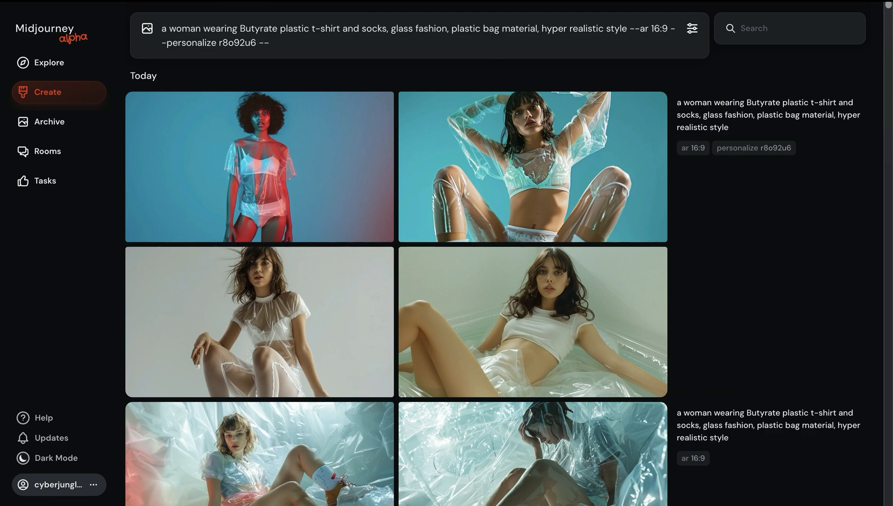
type("--s 0")
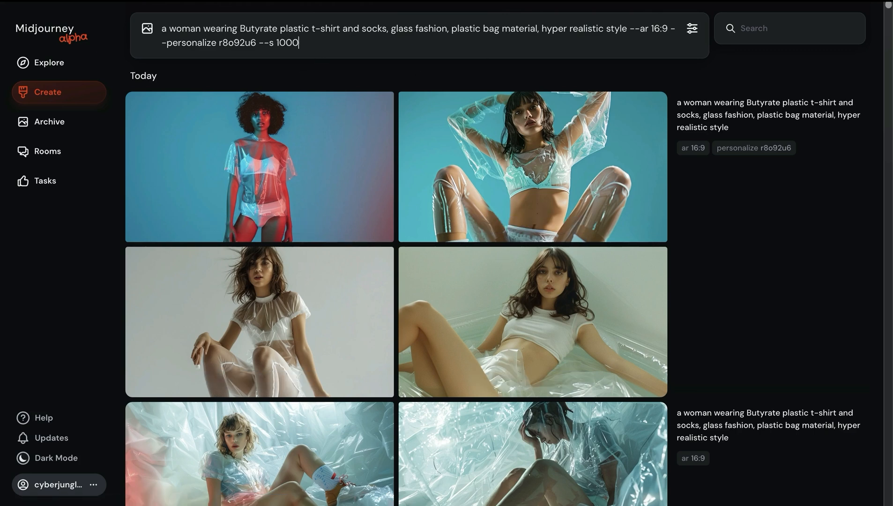
key("Enter")
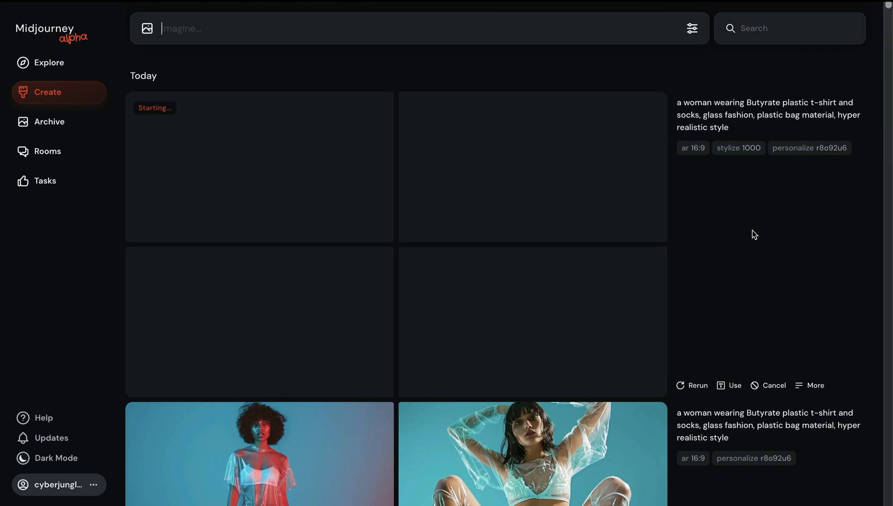
scroll("down", 3)
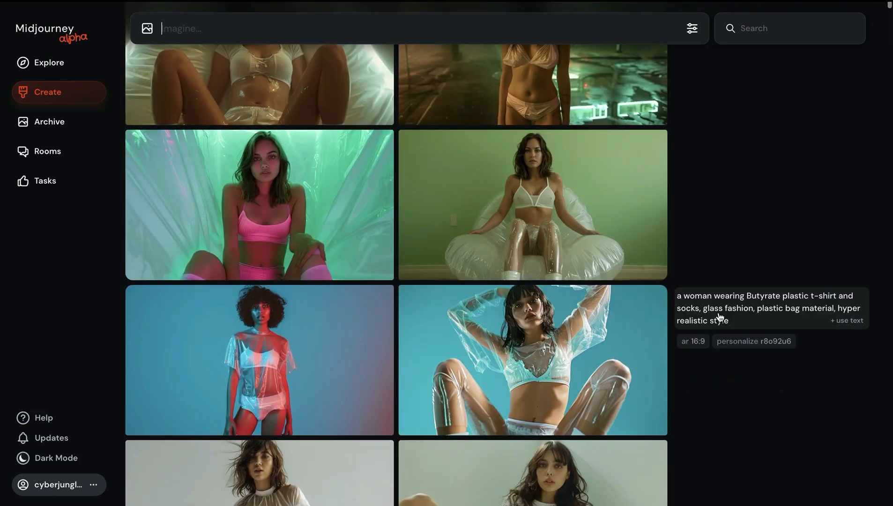
scroll("down", 3)
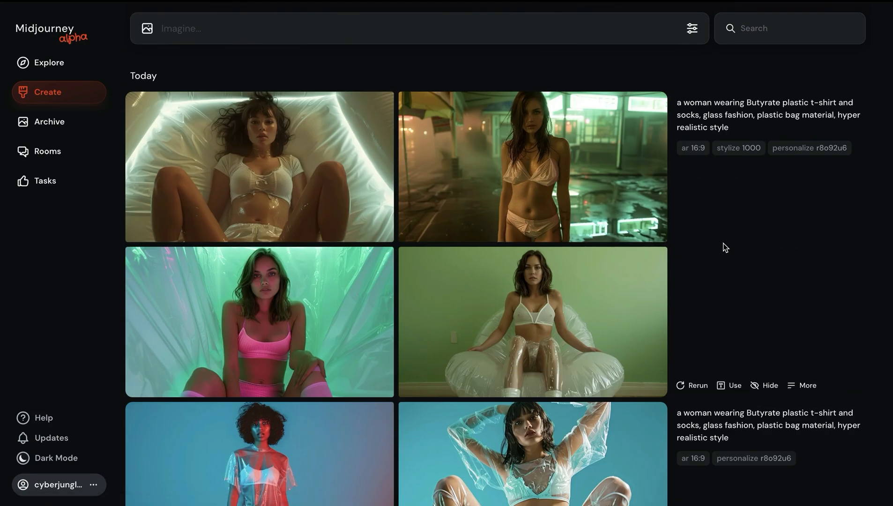
left_click(531, 166)
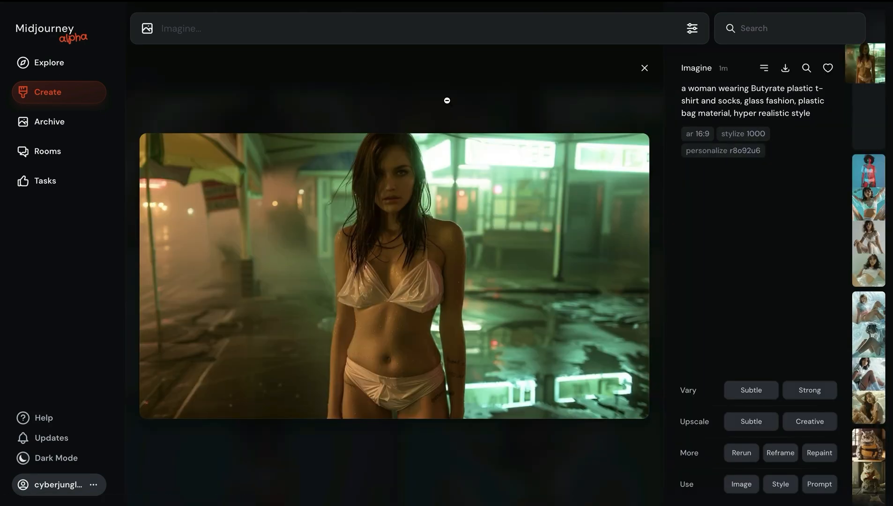
left_click(644, 67)
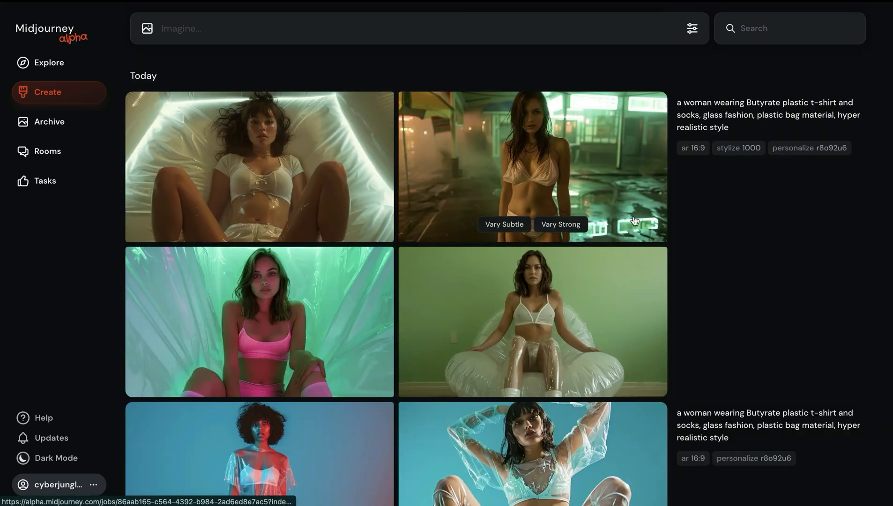
scroll("down", 3)
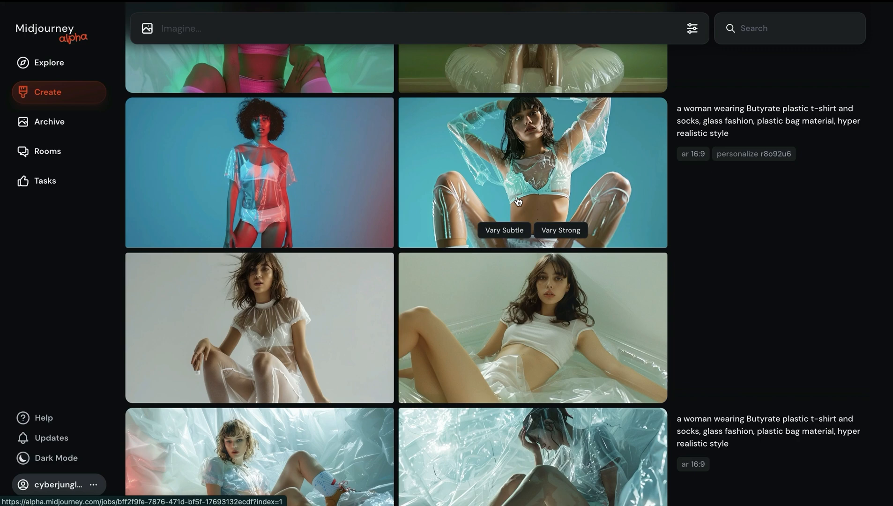
scroll("down", 3)
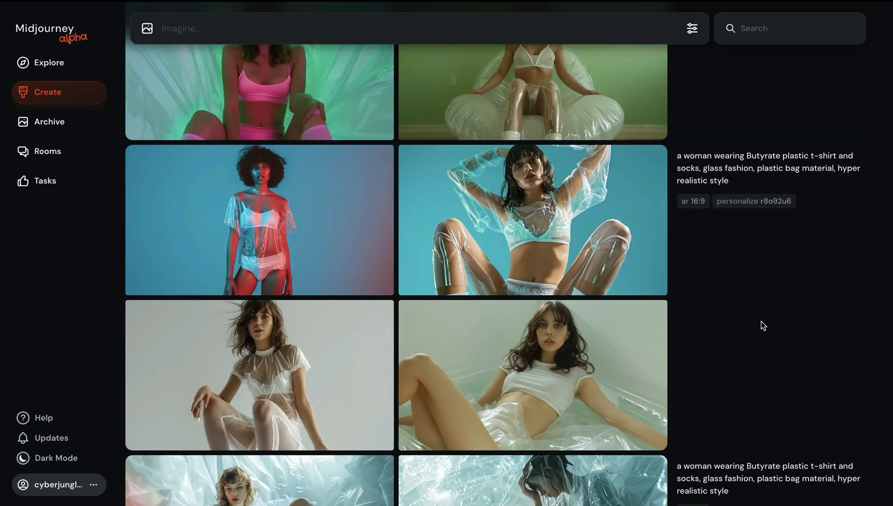
mouse_move(772, 406)
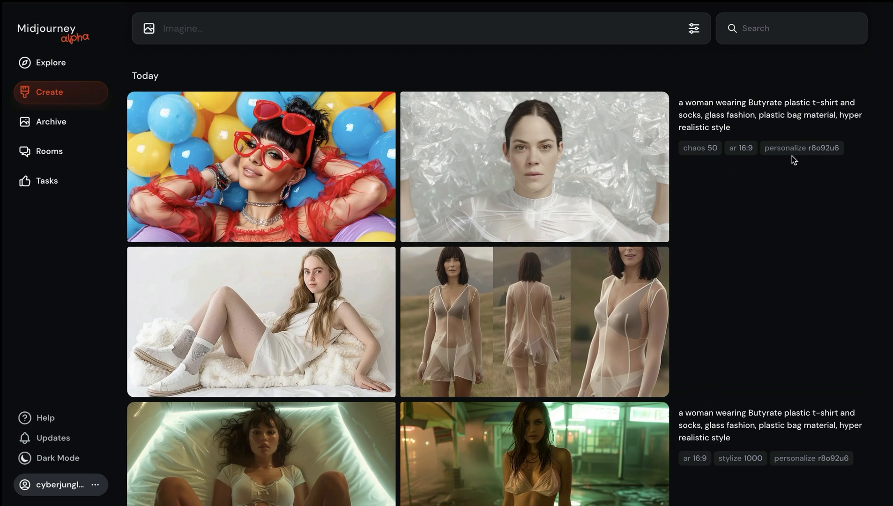
mouse_move(289, 159)
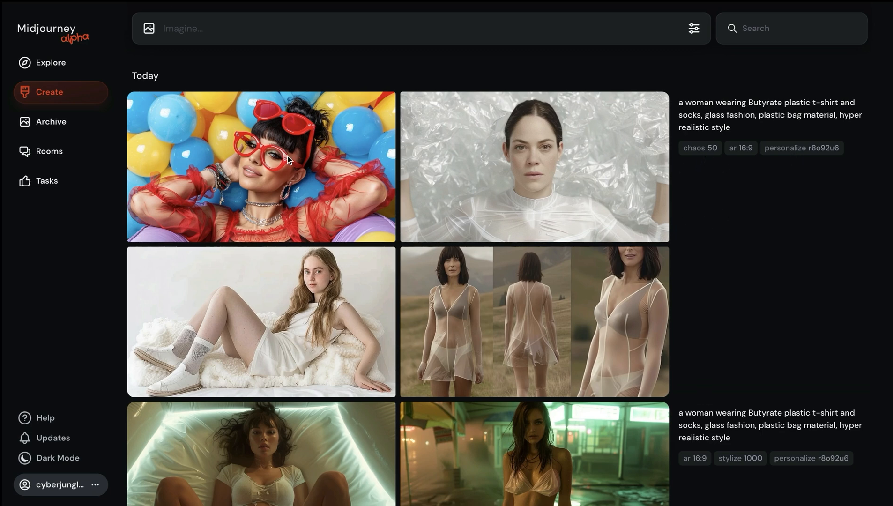
mouse_move(601, 188)
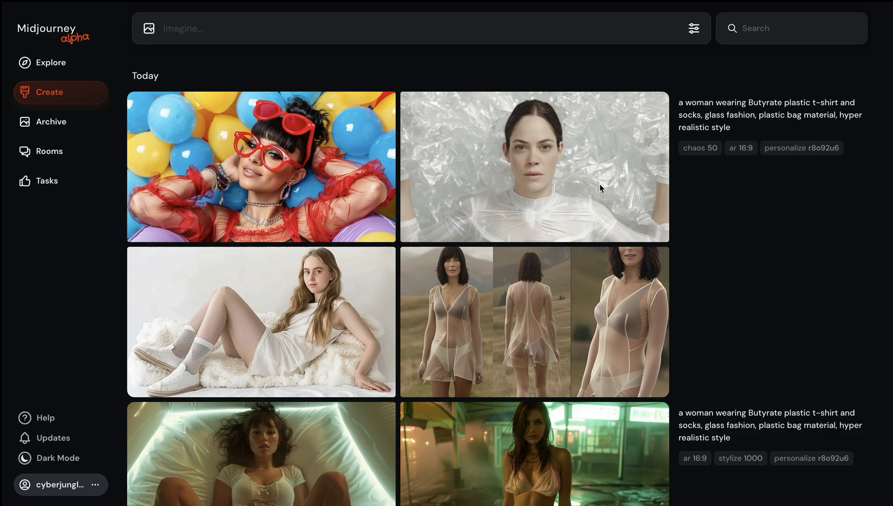
Review an image from the chaos 50 personalized plastic-fashion woman grid.
left_click(533, 320)
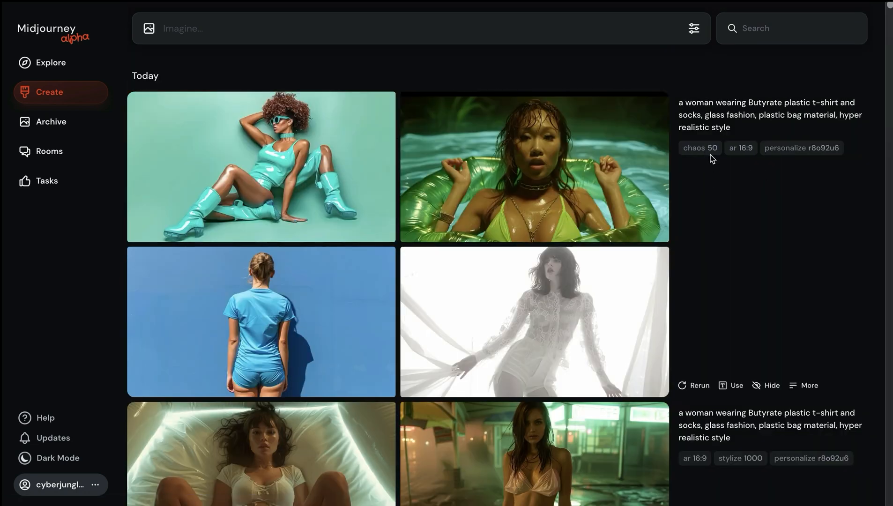
mouse_move(742, 272)
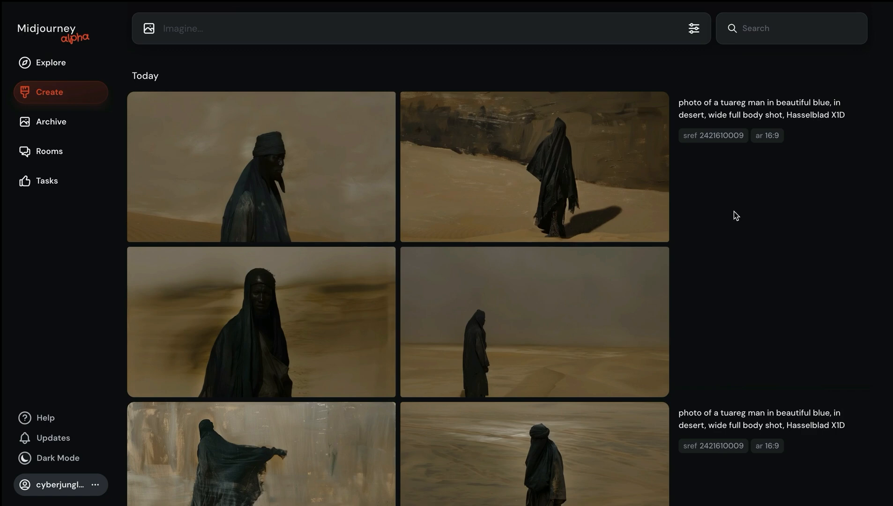
mouse_move(717, 203)
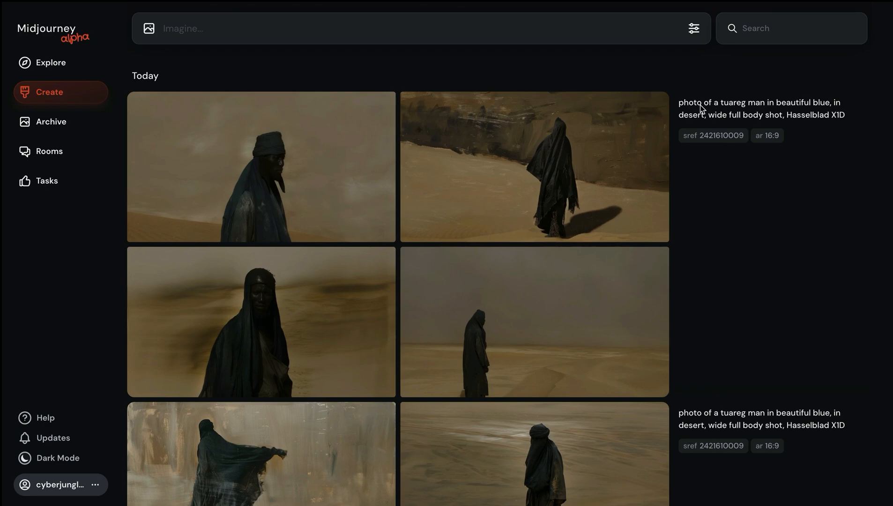
mouse_move(694, 146)
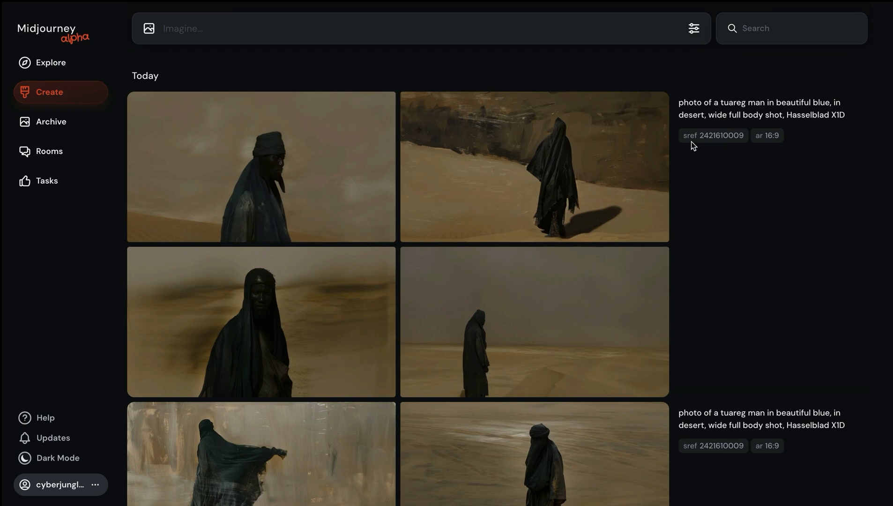
mouse_move(720, 240)
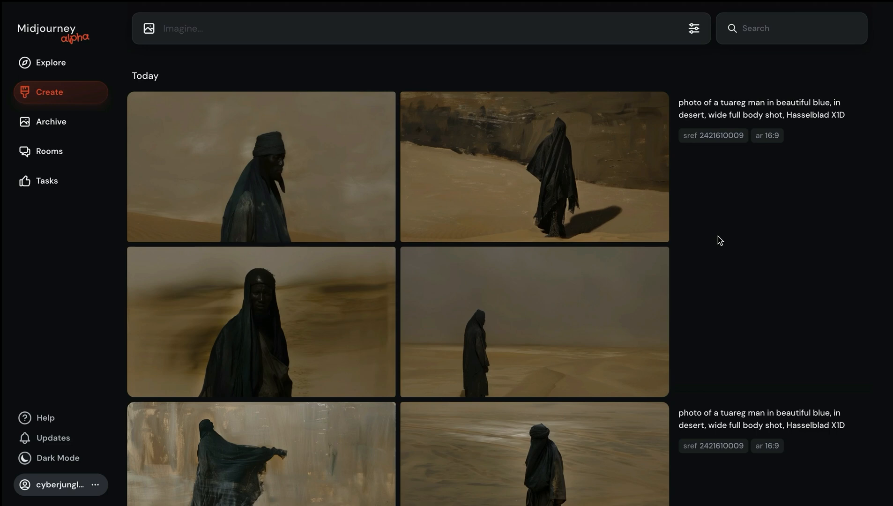
Reuse the tuareg man prompt with its style reference and append --p to it.
scroll("down", 3)
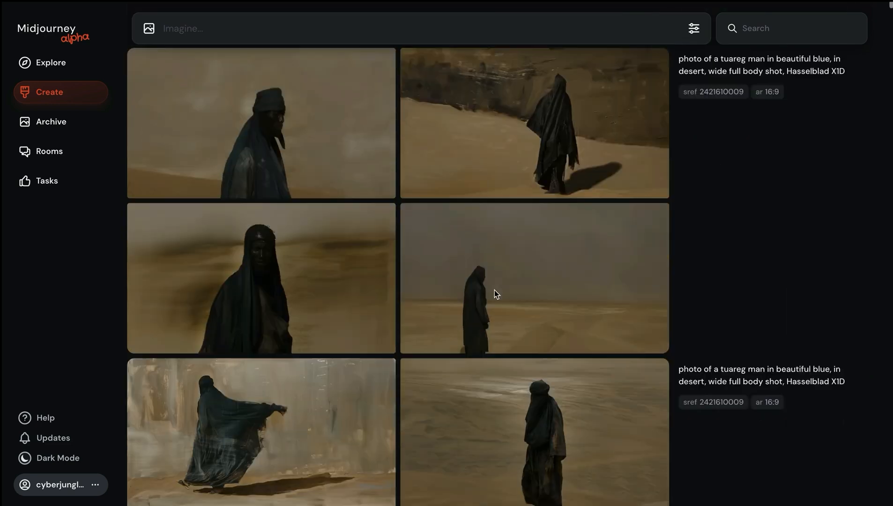
scroll("down", 3)
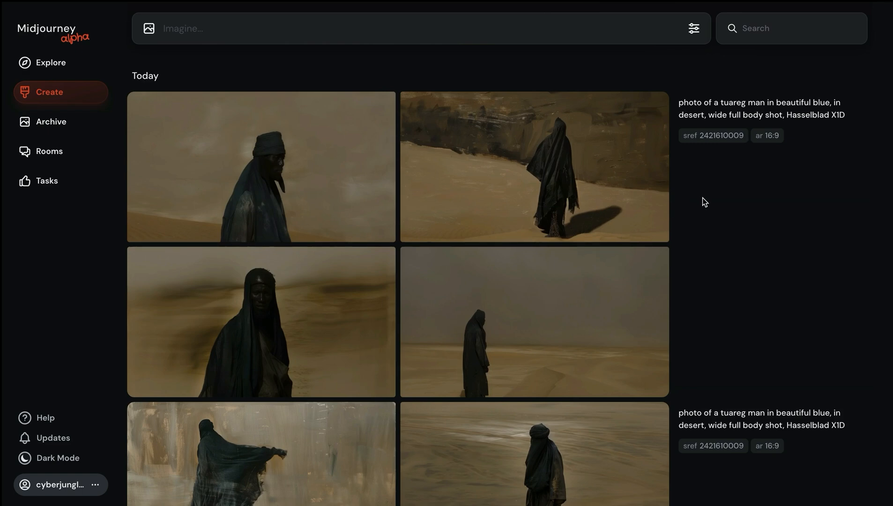
mouse_move(599, 140)
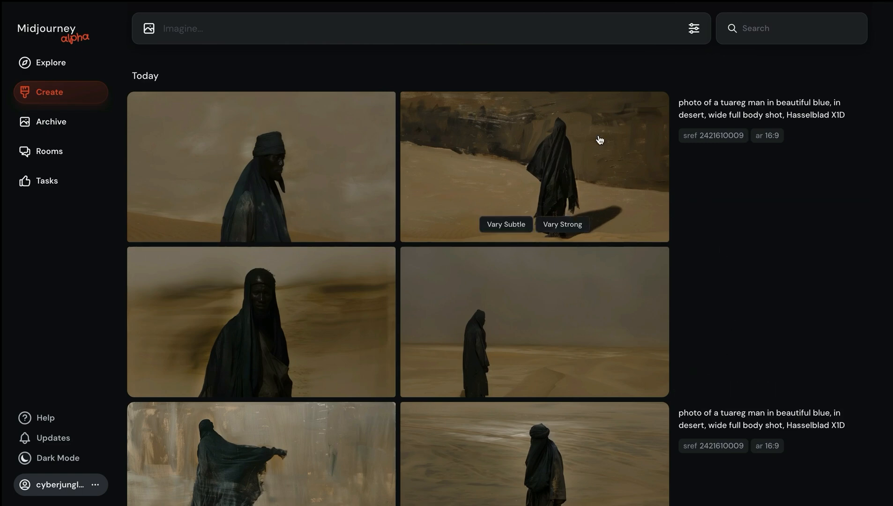
left_click(733, 385)
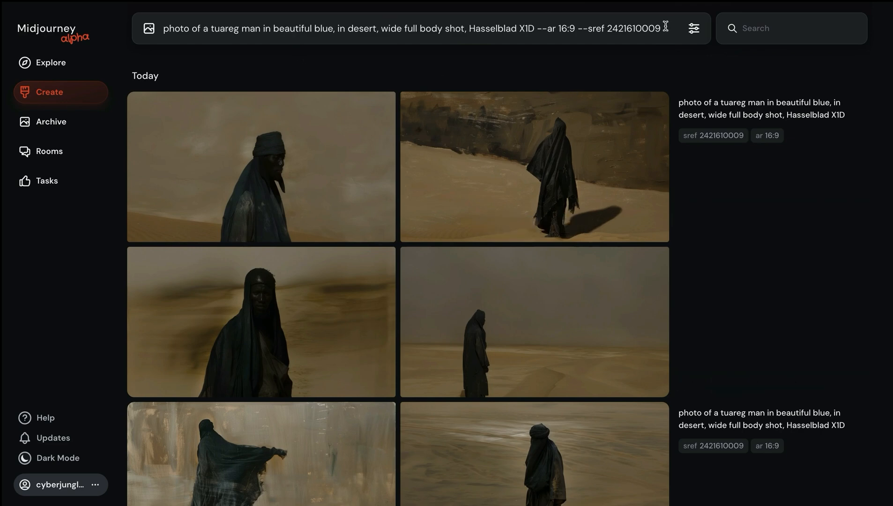
type("--")
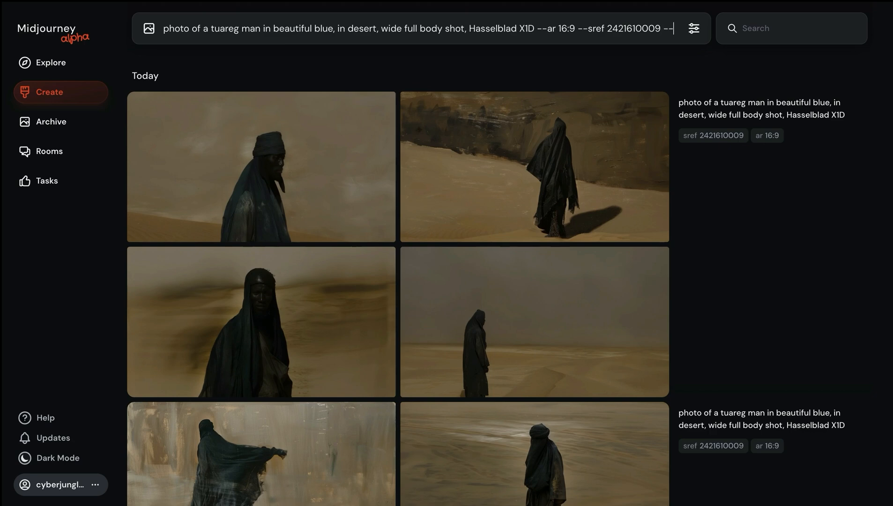
type("p")
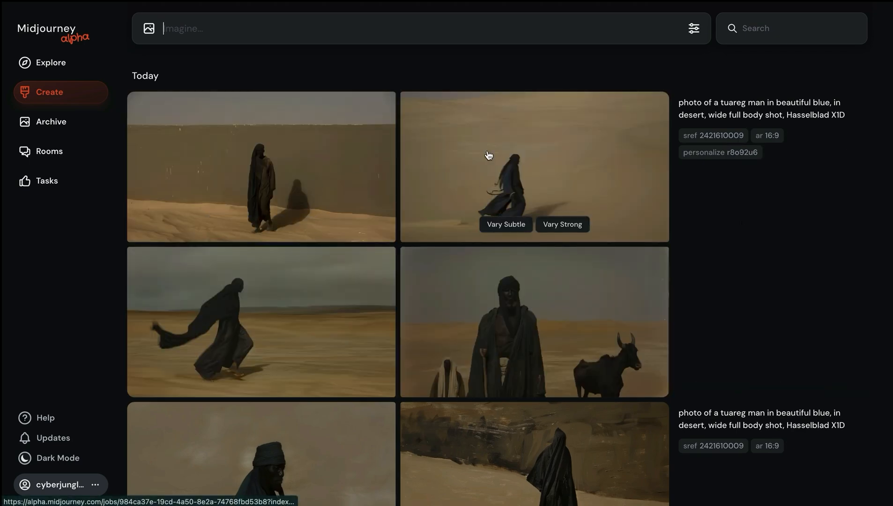
mouse_move(740, 212)
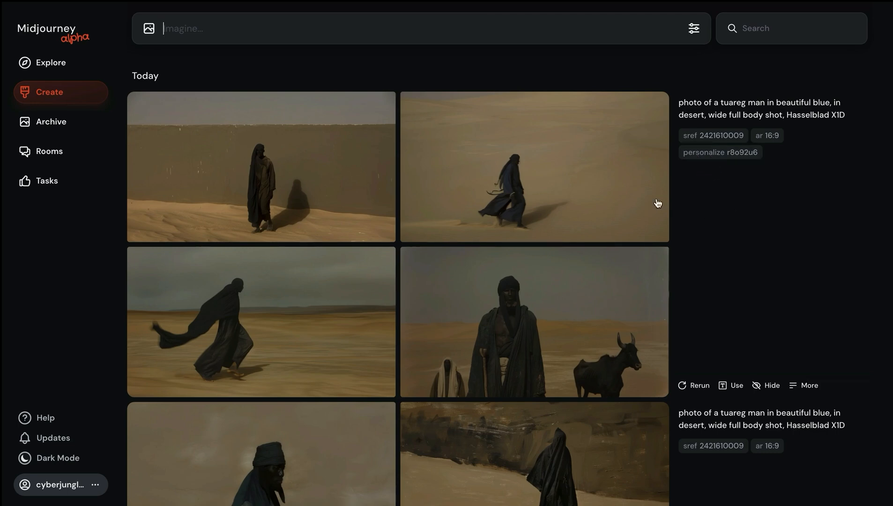
Enlarge the walking figure and the man-with-bull images from the personalized tuareg grid.
left_click(535, 167)
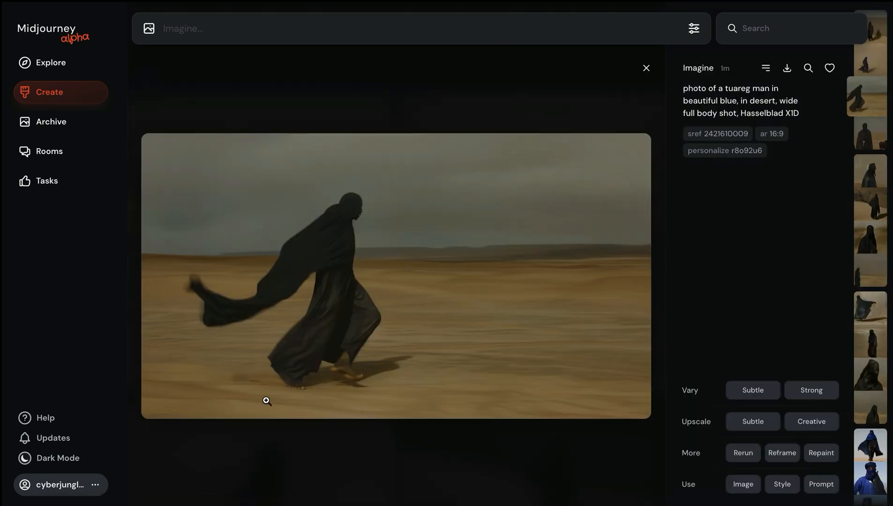
left_click(646, 67)
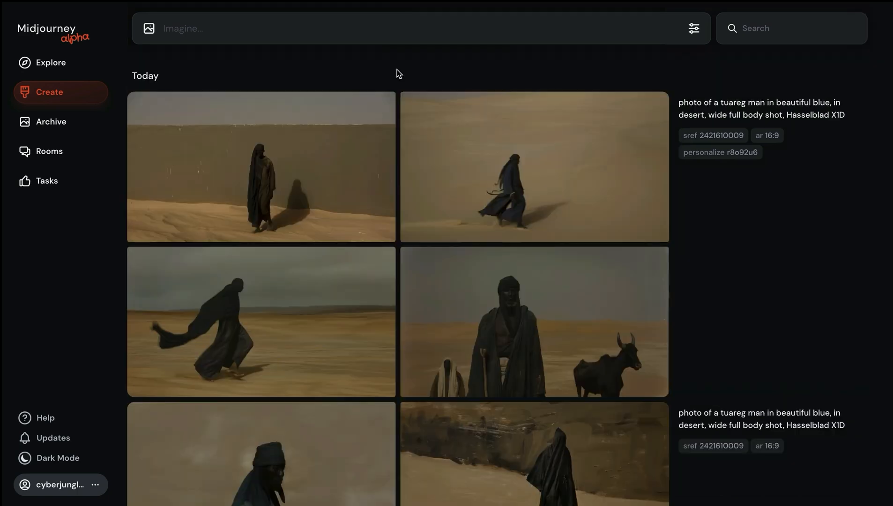
left_click(533, 322)
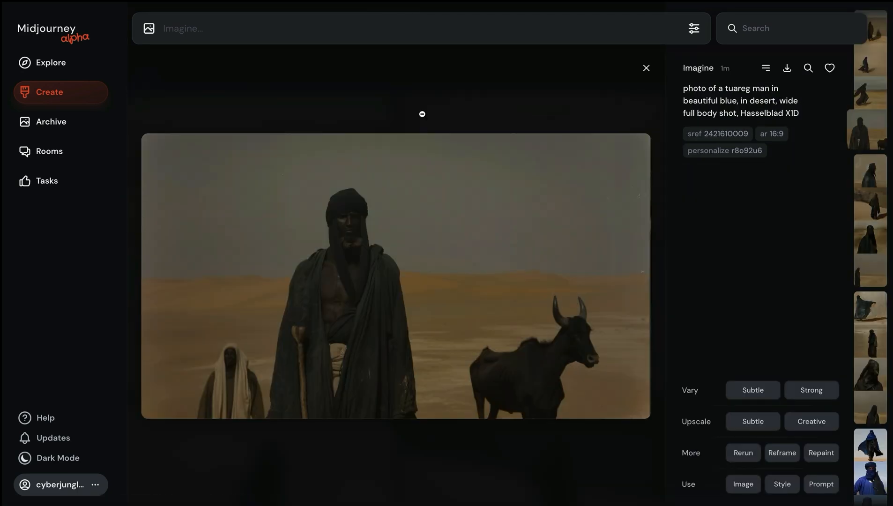
left_click(645, 68)
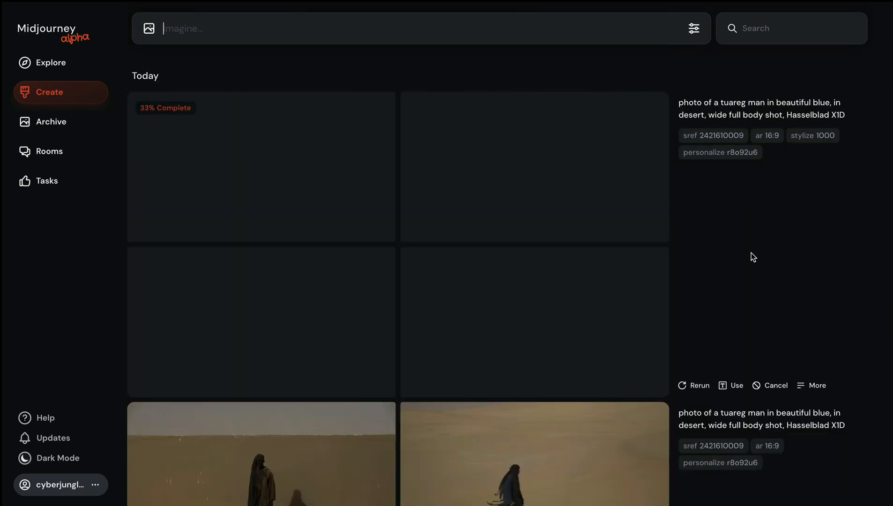
mouse_move(690, 165)
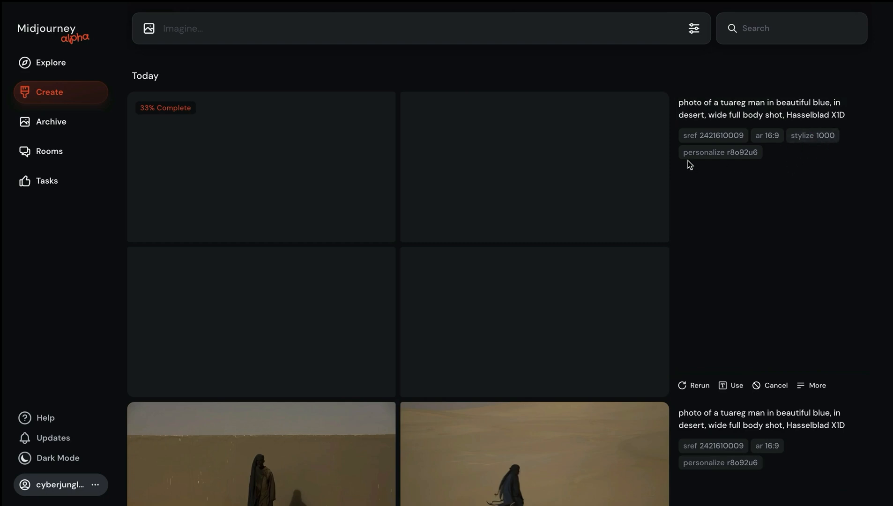
mouse_move(625, 236)
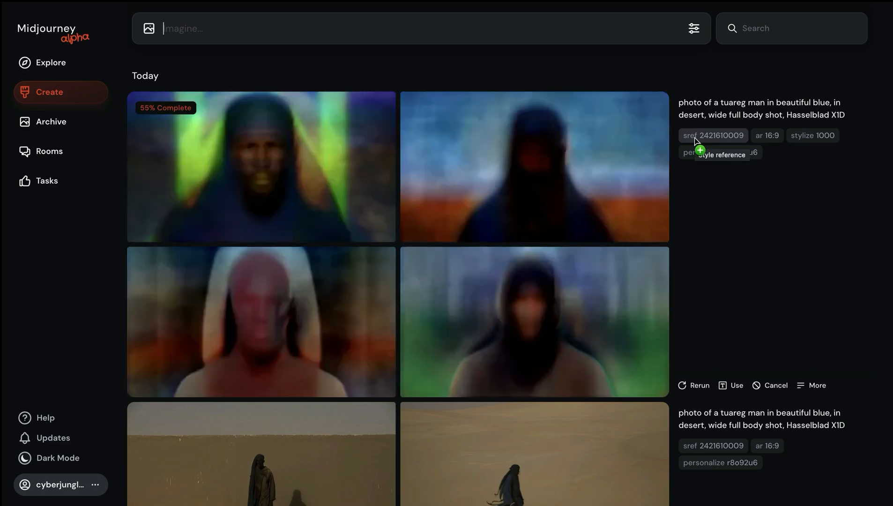
Start adding --sw to the prompt and enlarge the blue-turban portrait from the stylize 1000 grid.
type("--sw")
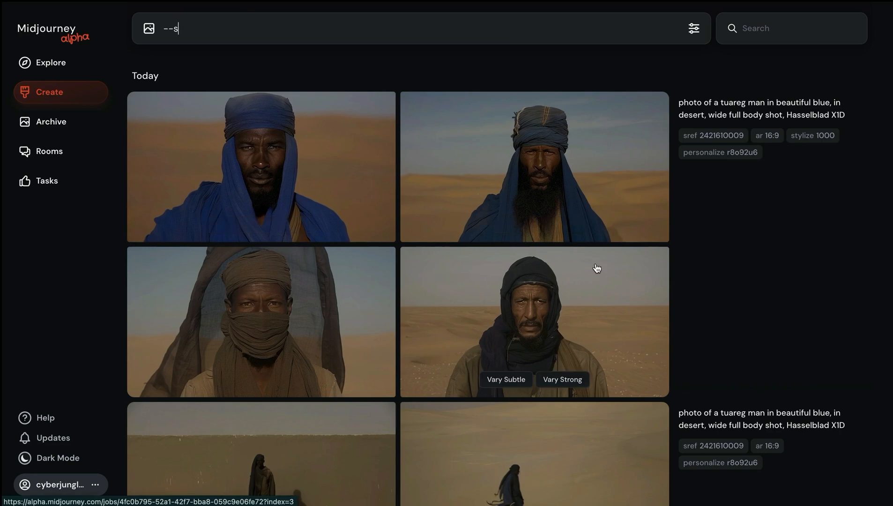
left_click(261, 166)
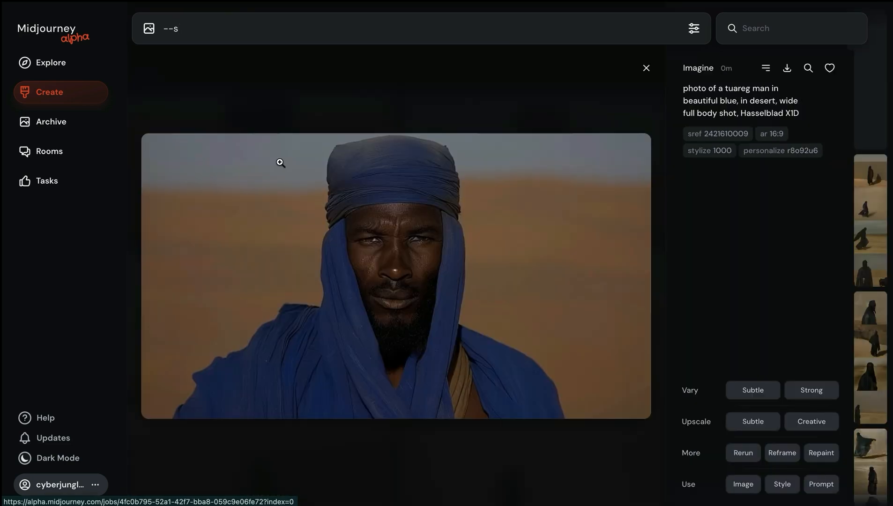